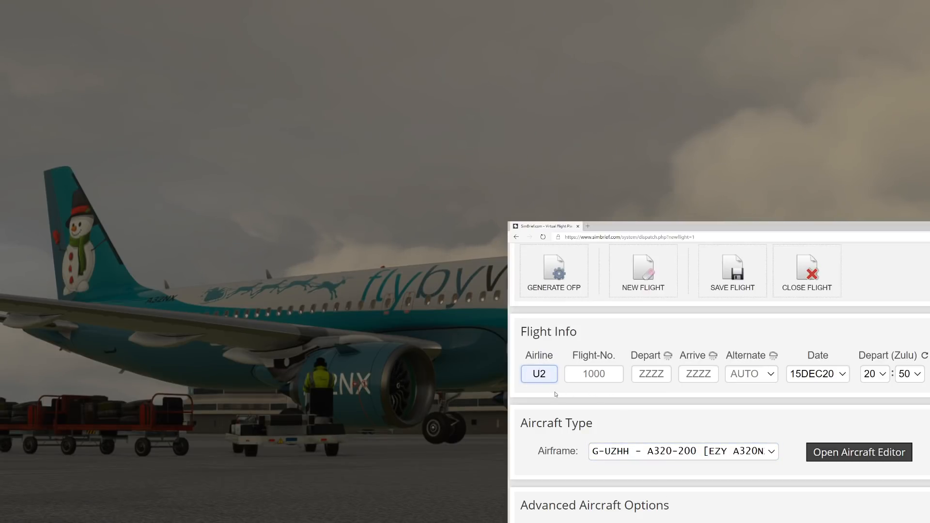
# Step: Enter flight number 1504 and departure airport EGCC in SimBrief
pyautogui.click(593, 373)
pyautogui.write('1504')
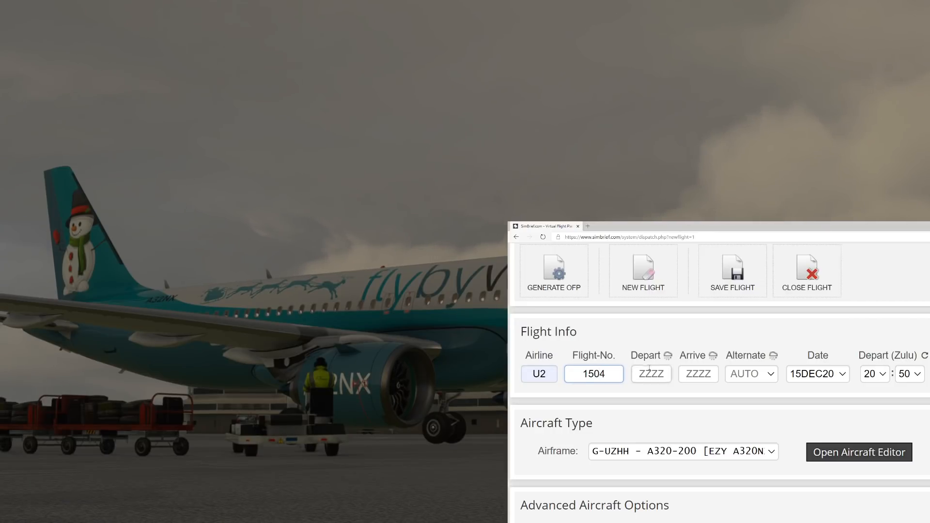
pyautogui.write('EG')
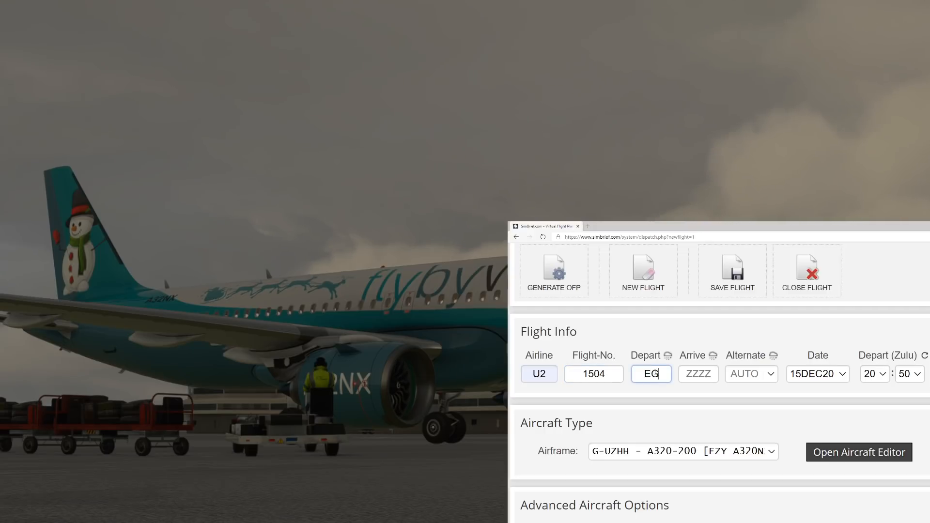
pyautogui.write('CC')
pyautogui.click(699, 374)
pyautogui.write('LEAL')
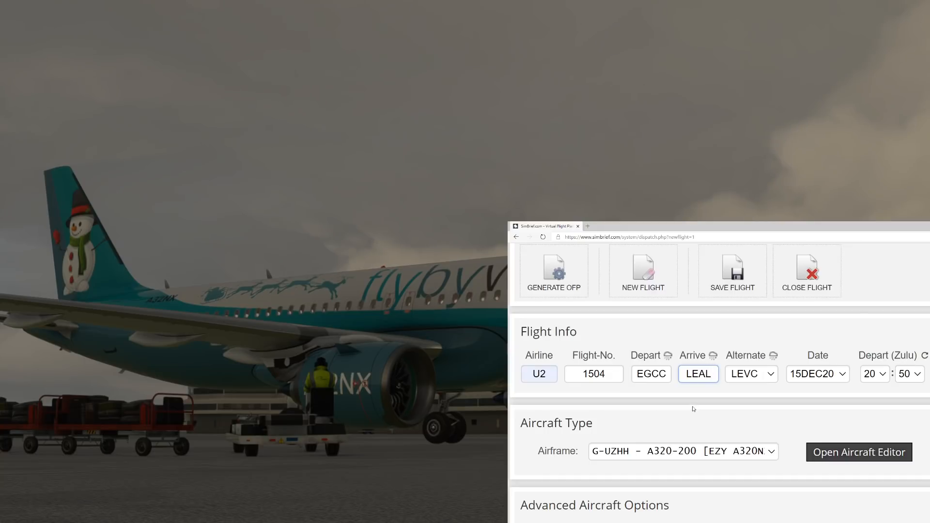
# Step: Set ATC callsign EZY34AM and check the validated 956 nm route analysis
pyautogui.scroll(-3)
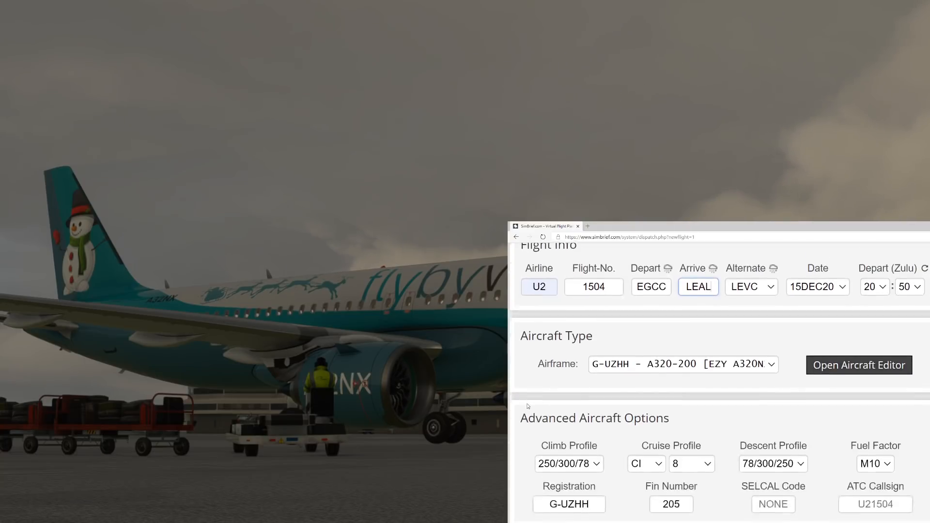
pyautogui.scroll(-3)
pyautogui.write('E')
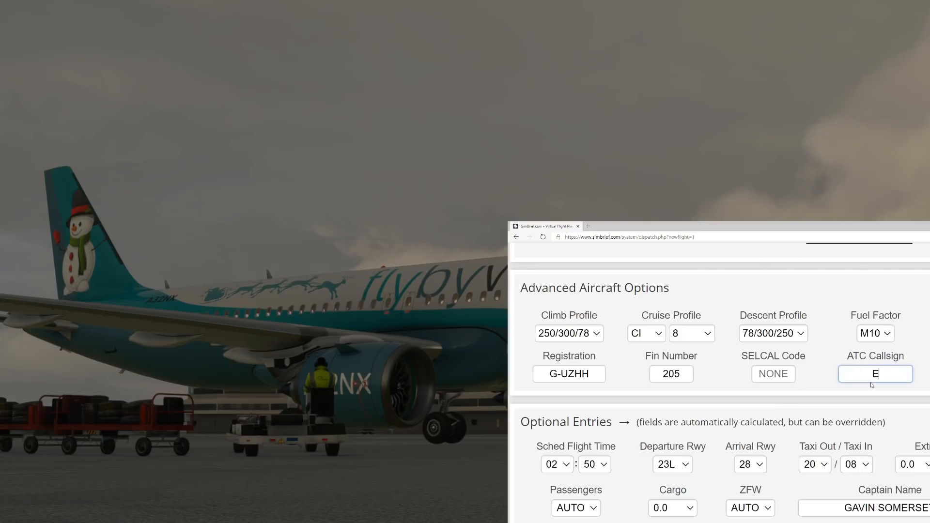
pyautogui.write('ZY34AM')
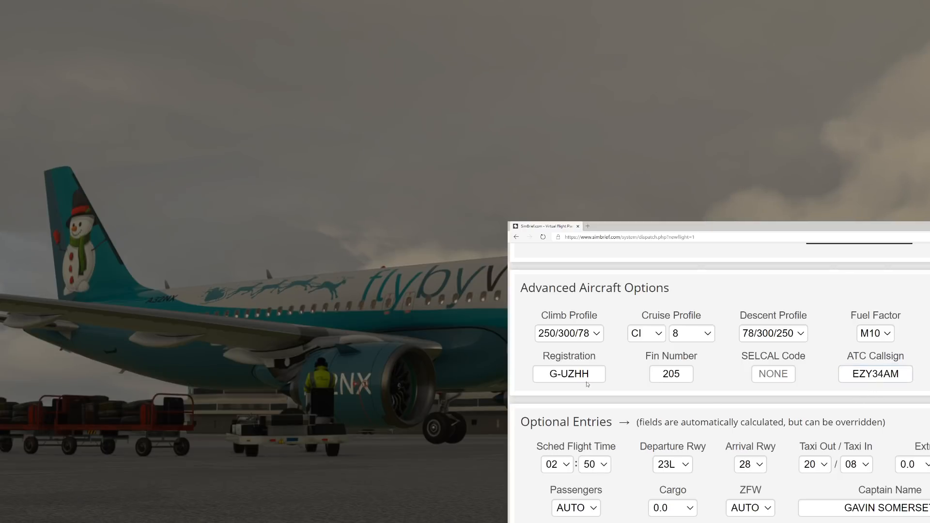
pyautogui.scroll(-3)
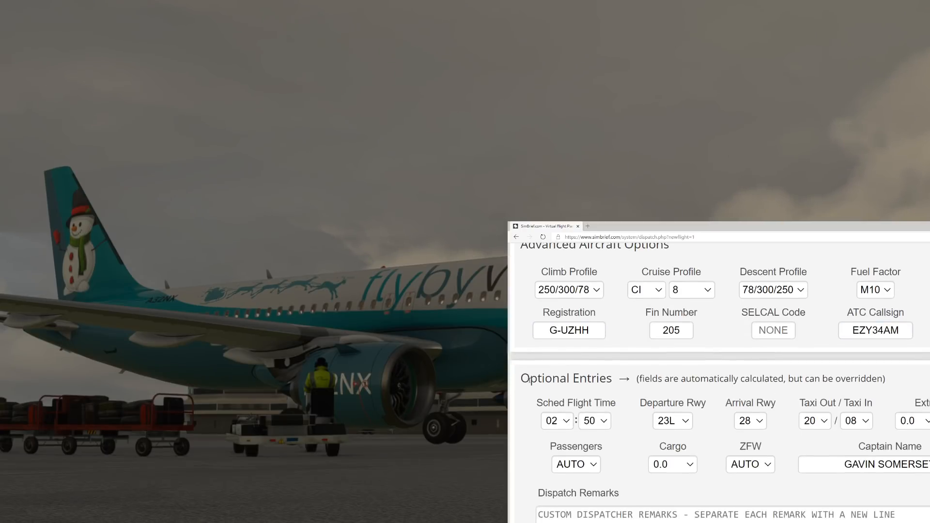
pyautogui.scroll(3)
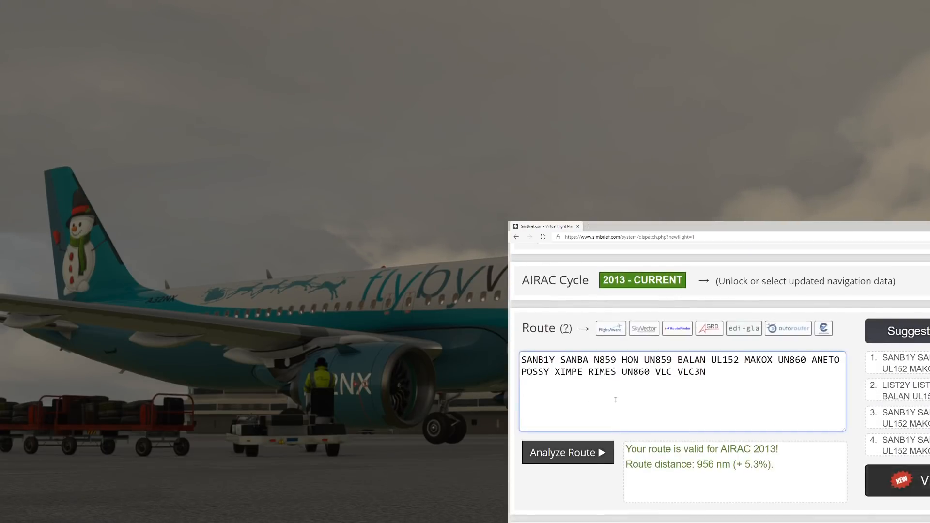
pyautogui.scroll(-3)
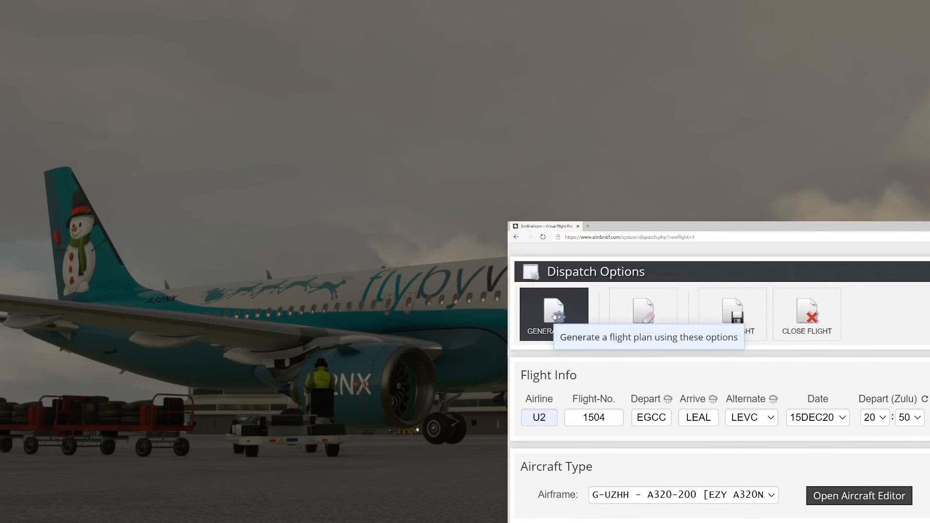
# Step: Generate the EZY34AM OFP, confirm replacing the old plan, and view its fuel figures
pyautogui.click(552, 314)
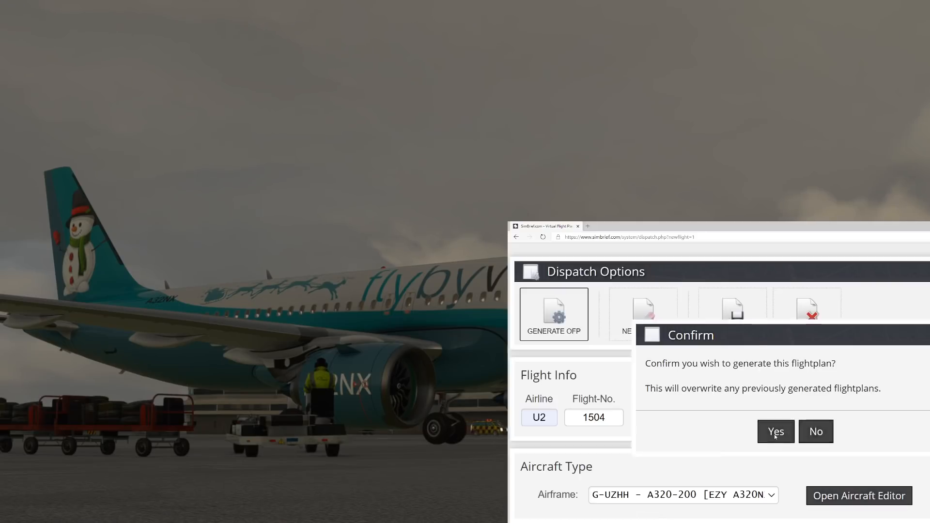
pyautogui.click(775, 431)
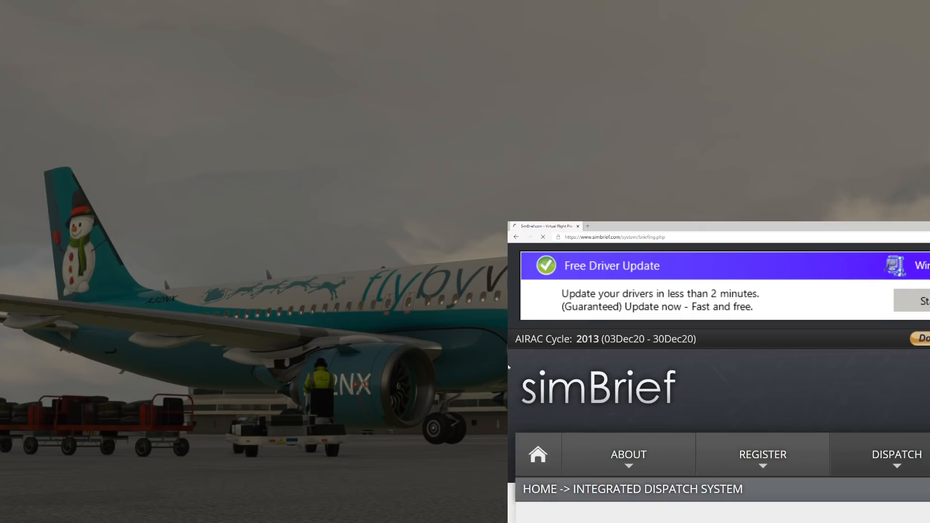
pyautogui.scroll(-3)
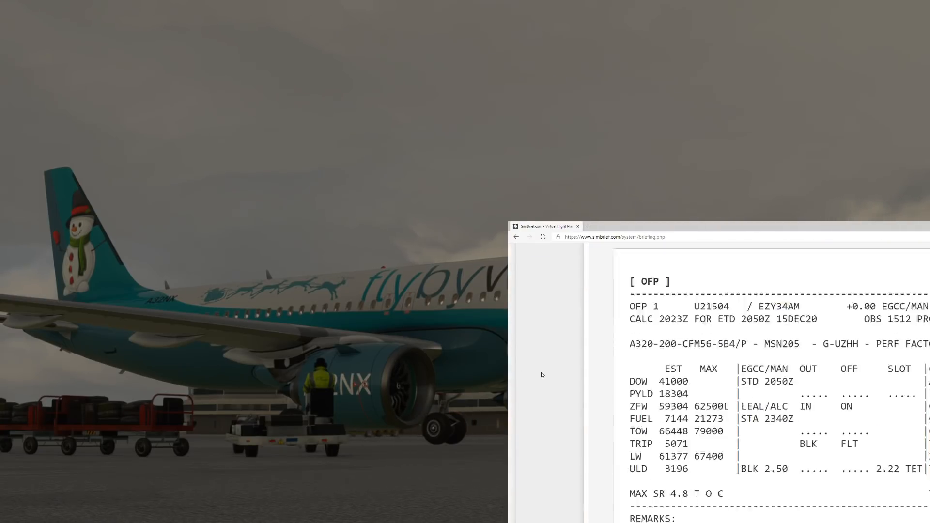
pyautogui.scroll(-3)
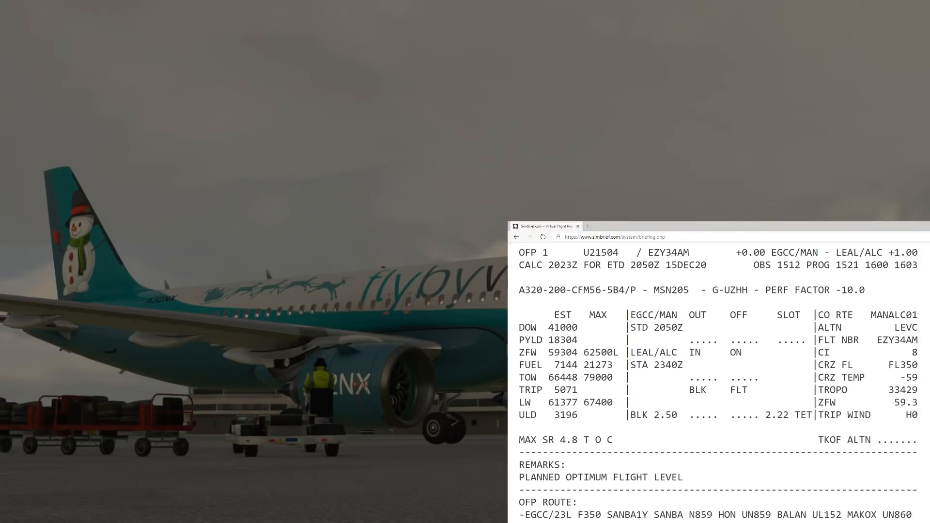
pyautogui.scroll(3)
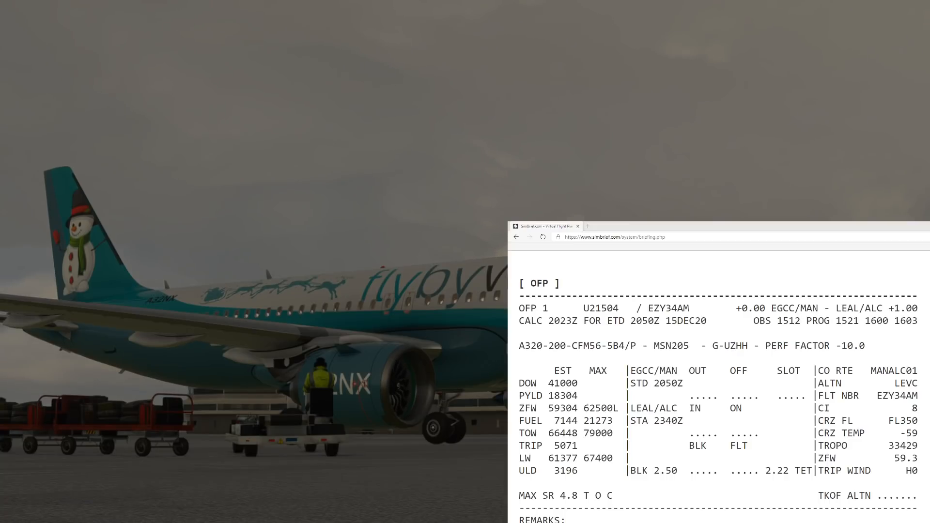
pyautogui.moveTo(714, 505)
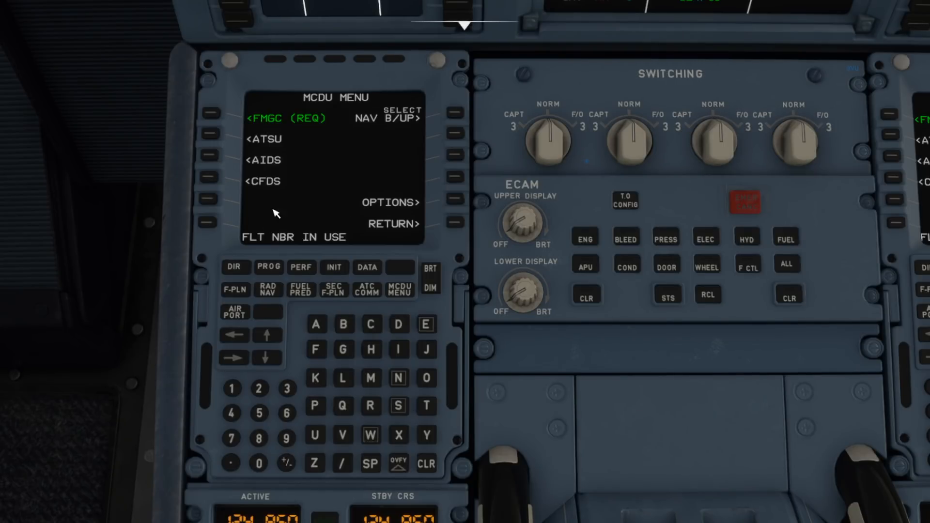
pyautogui.moveTo(428, 465)
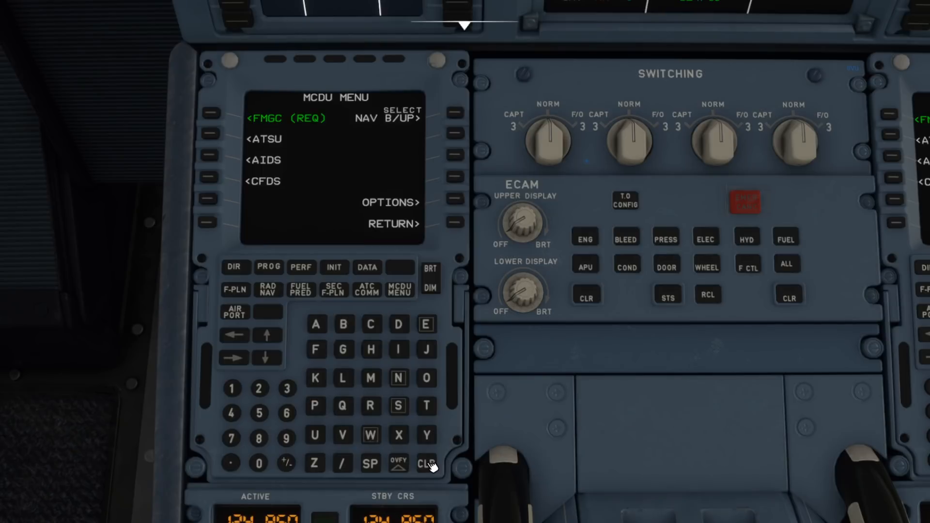
pyautogui.moveTo(220, 261)
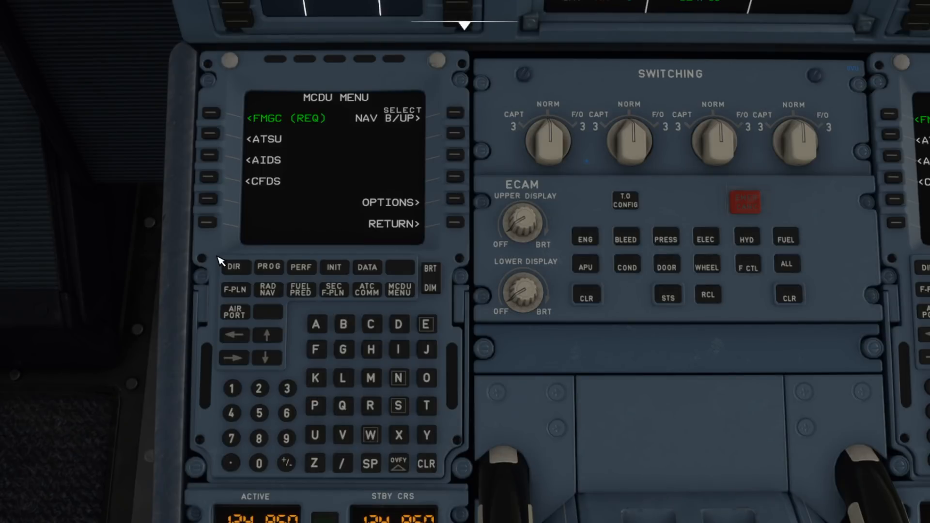
pyautogui.moveTo(330, 208)
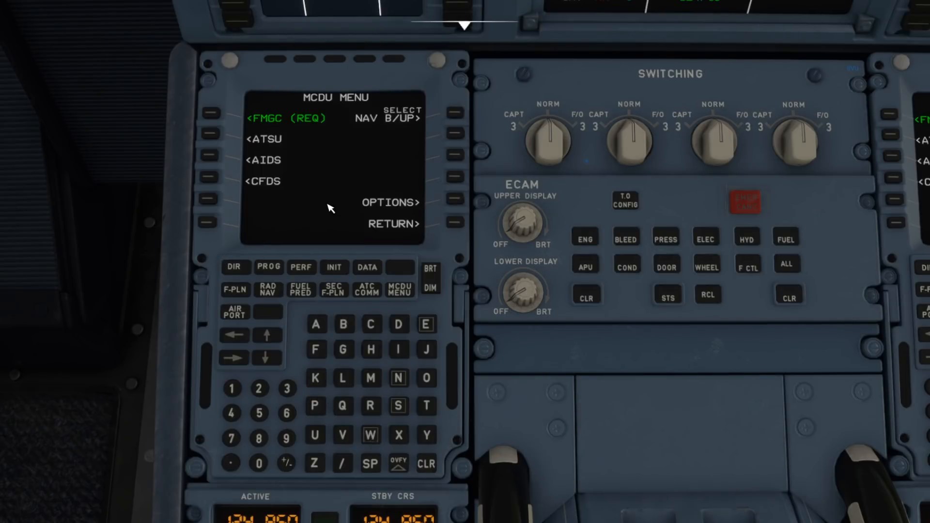
pyautogui.moveTo(459, 204)
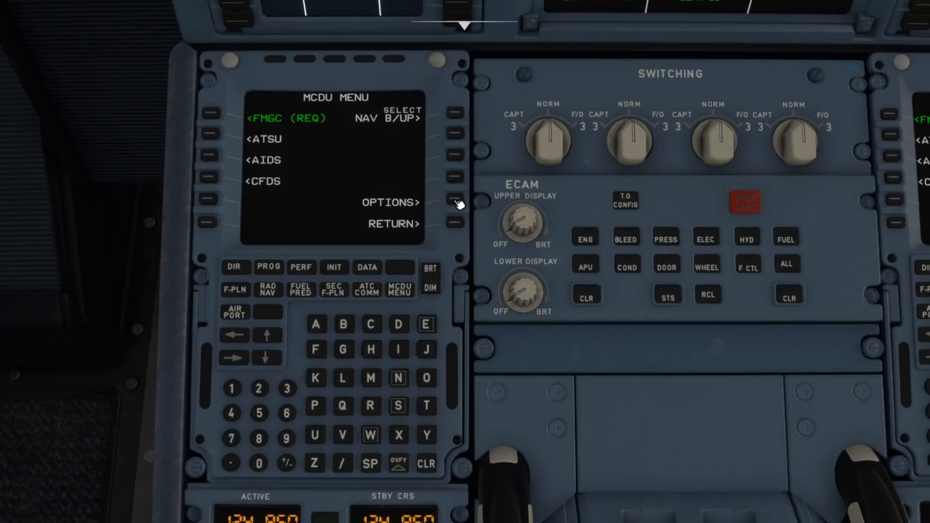
# Step: Save the SimBrief username from the scratchpad on the A32NX SimBrief options page
pyautogui.click(454, 203)
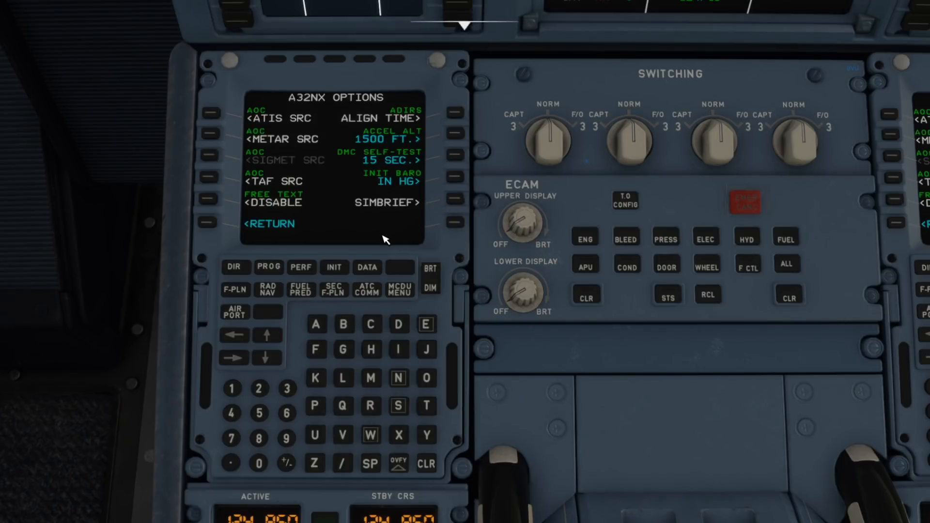
pyautogui.moveTo(410, 207)
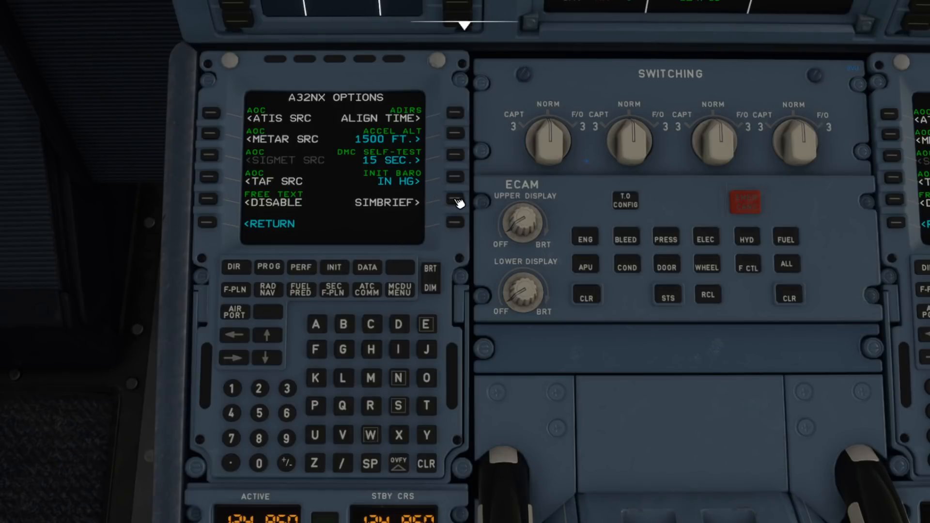
pyautogui.click(454, 201)
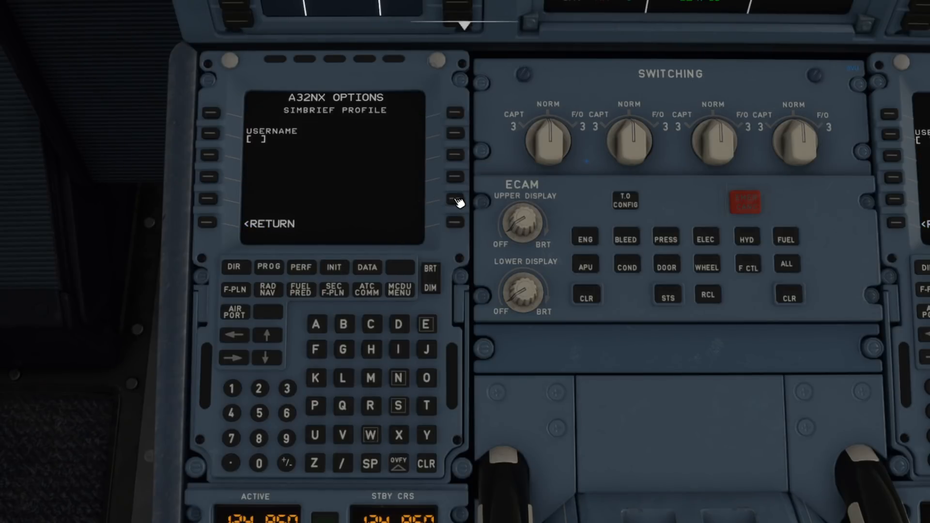
pyautogui.moveTo(192, 230)
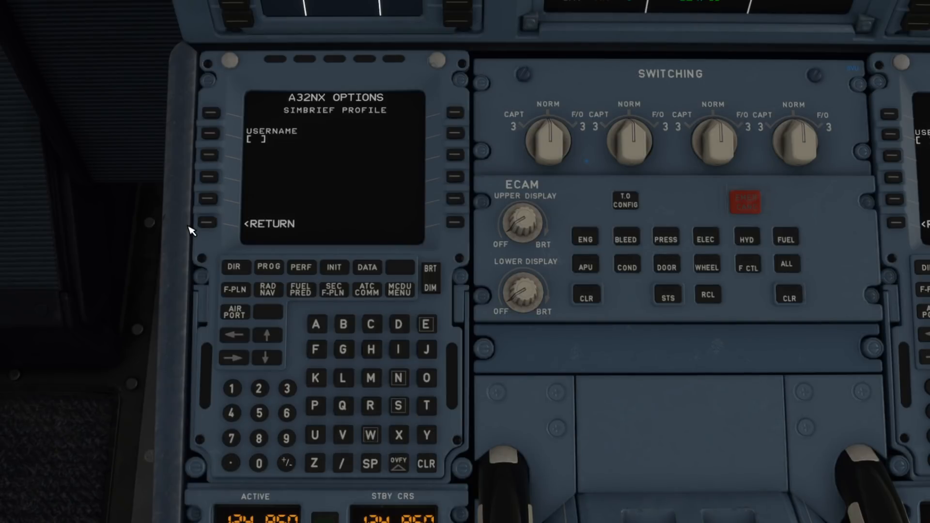
pyautogui.moveTo(424, 329)
pyautogui.write('EASYJETSIMPILO')
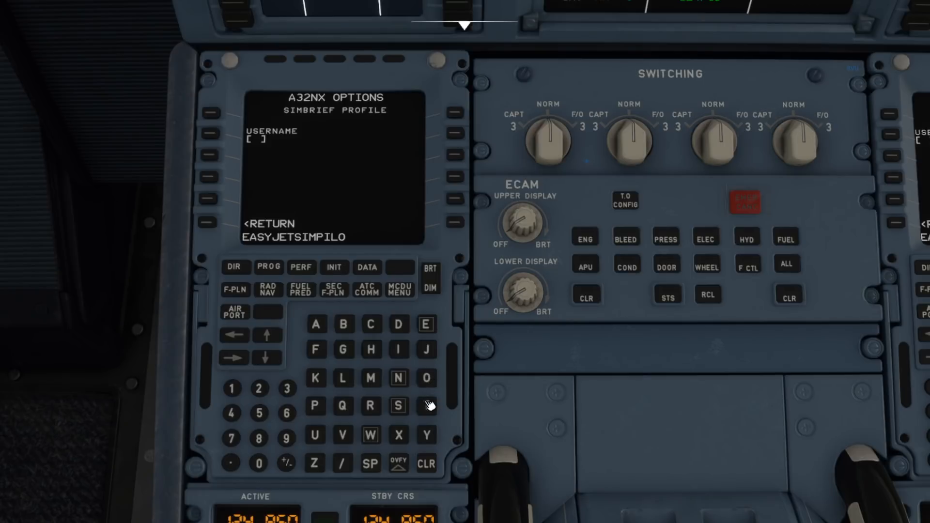
pyautogui.click(426, 407)
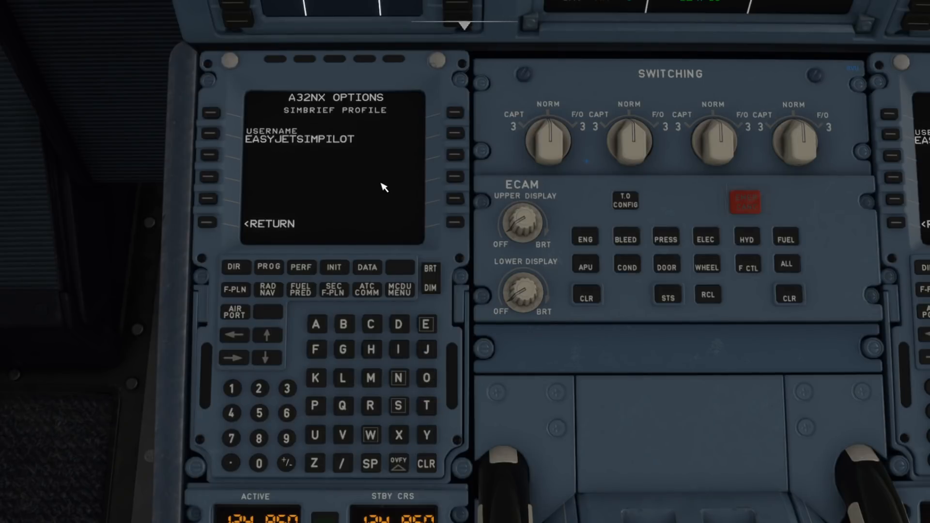
pyautogui.moveTo(364, 186)
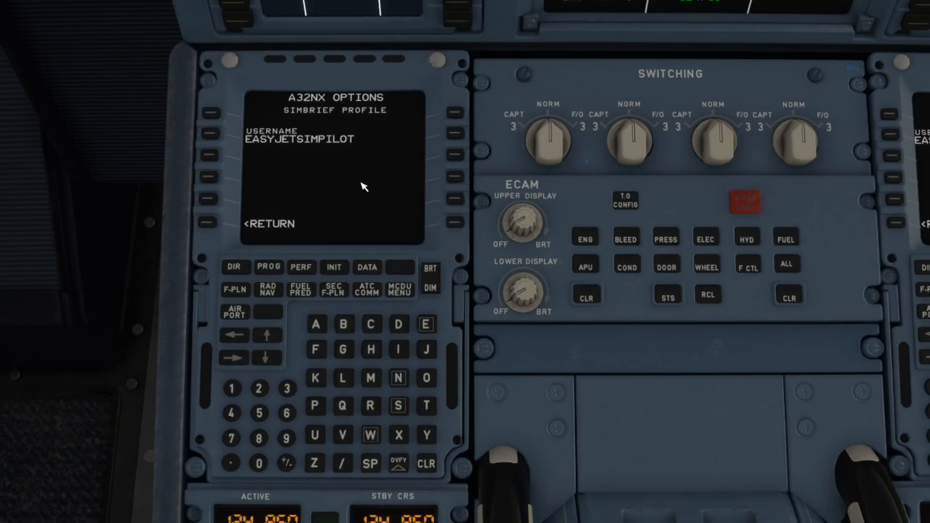
pyautogui.moveTo(323, 198)
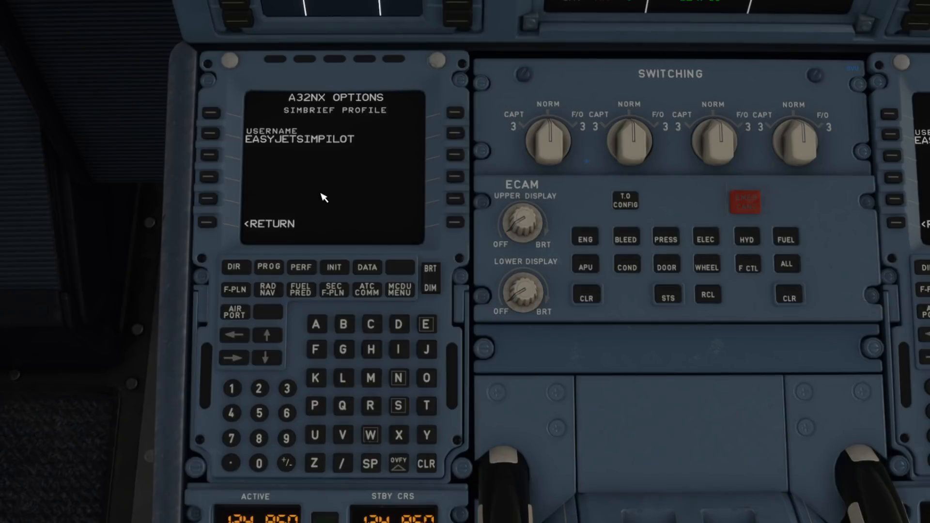
pyautogui.moveTo(296, 213)
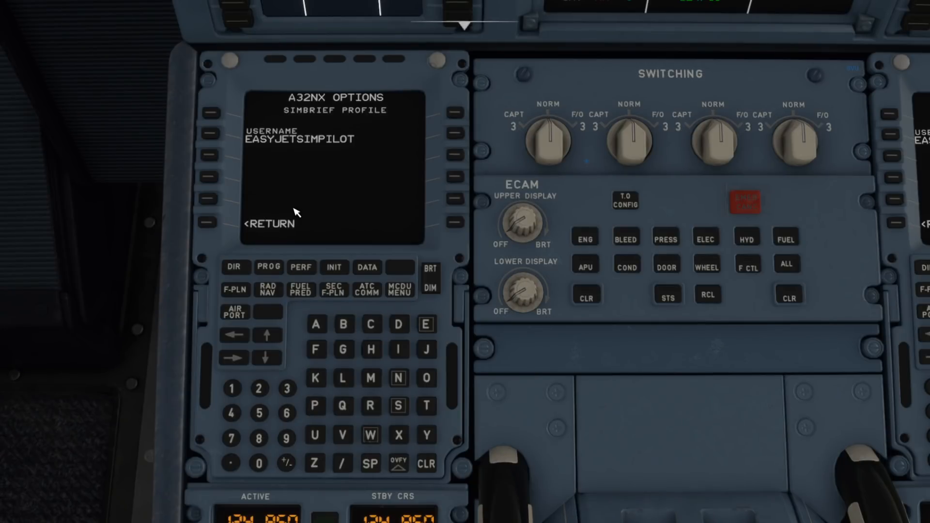
pyautogui.moveTo(254, 173)
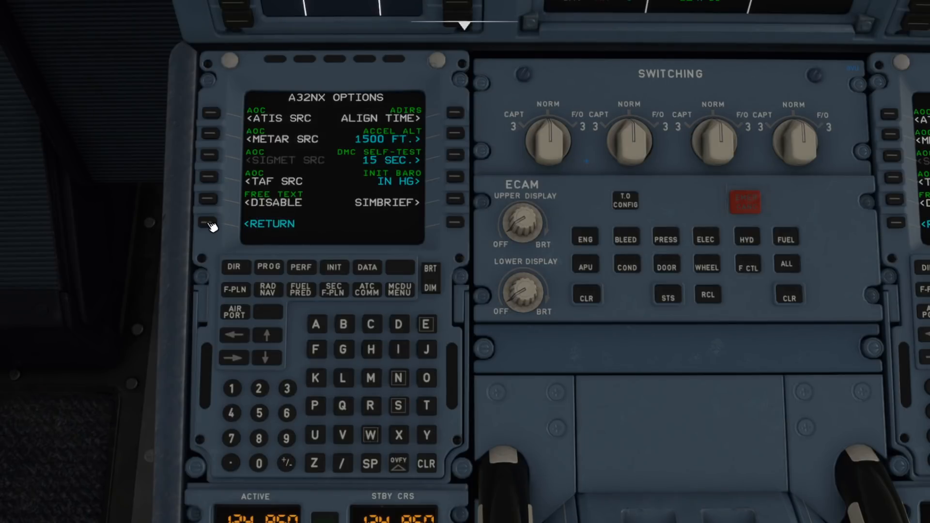
pyautogui.moveTo(98, 215)
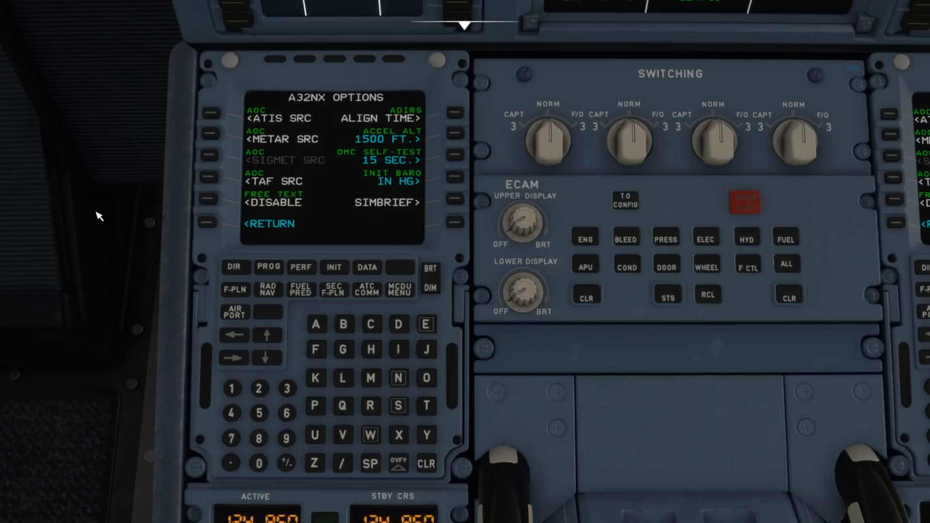
pyautogui.moveTo(354, 221)
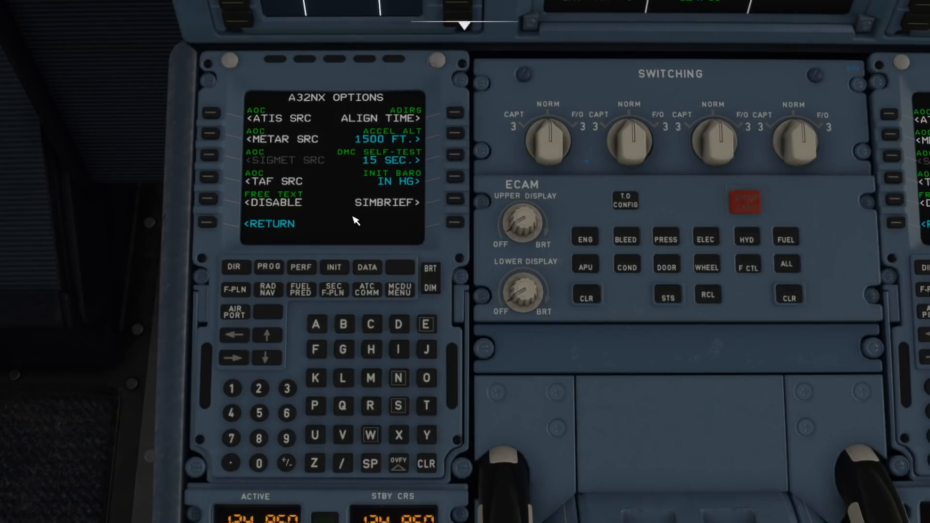
pyautogui.moveTo(365, 178)
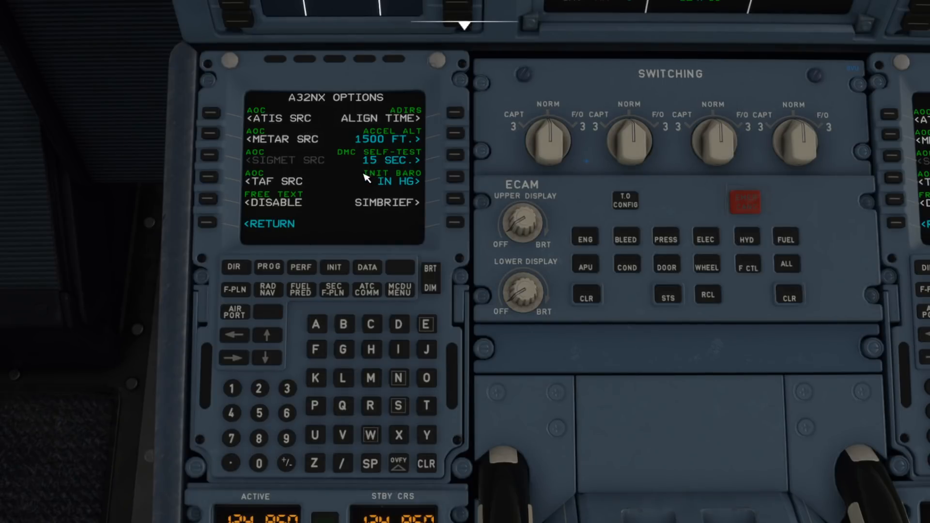
pyautogui.moveTo(370, 206)
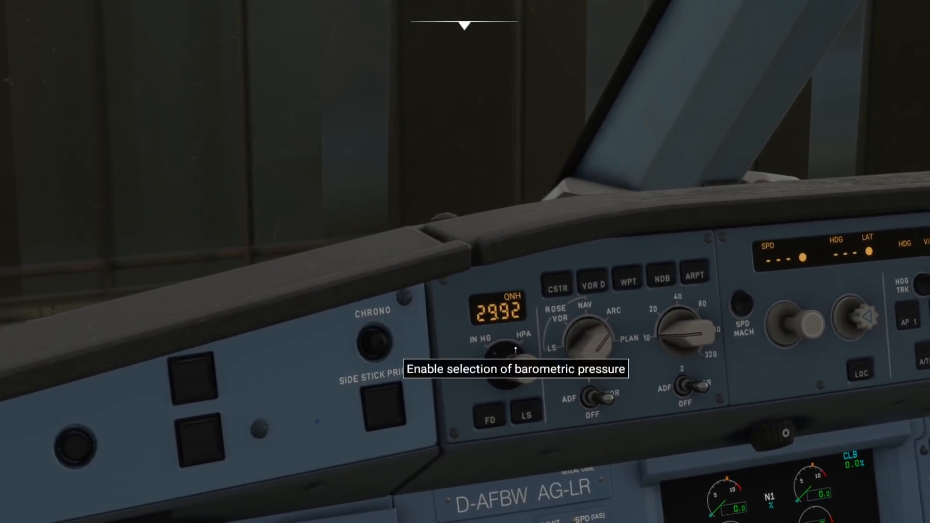
pyautogui.moveTo(434, 232)
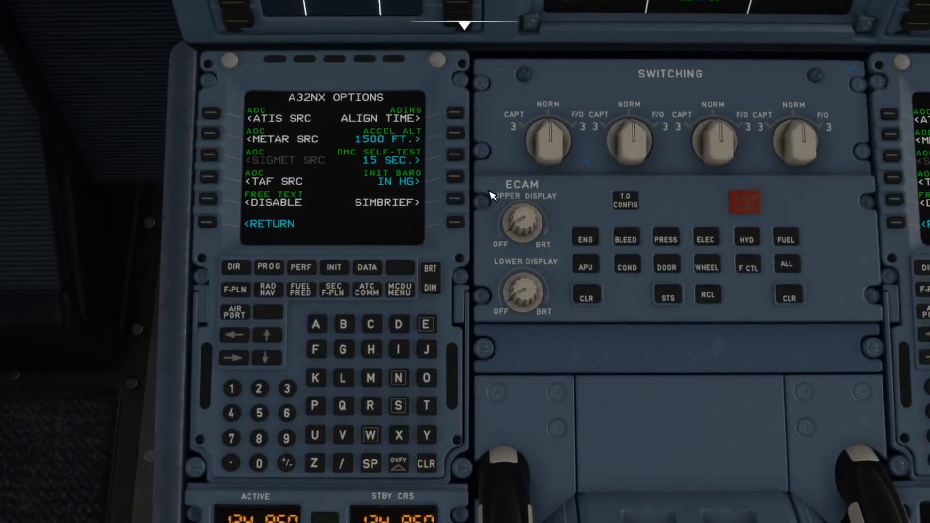
# Step: Toggle the INIT BARO option until it reads HPA
pyautogui.click(454, 177)
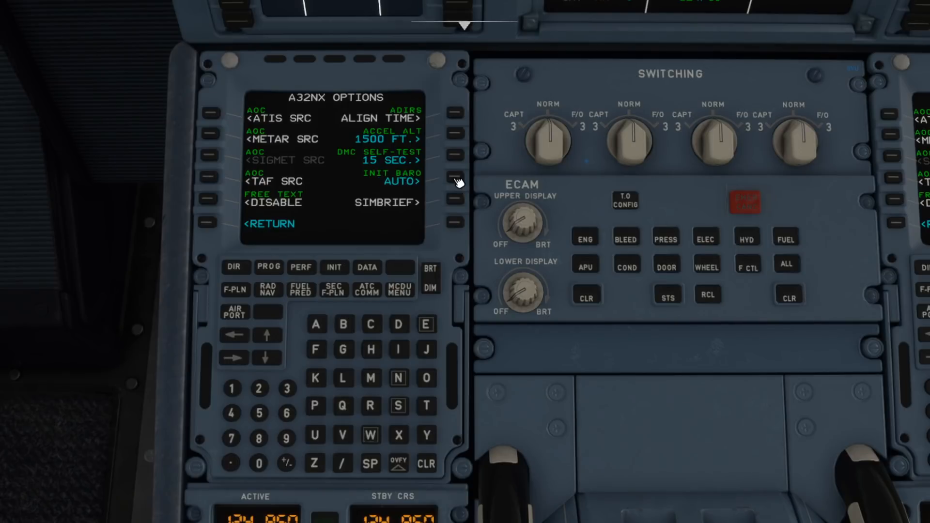
pyautogui.click(454, 181)
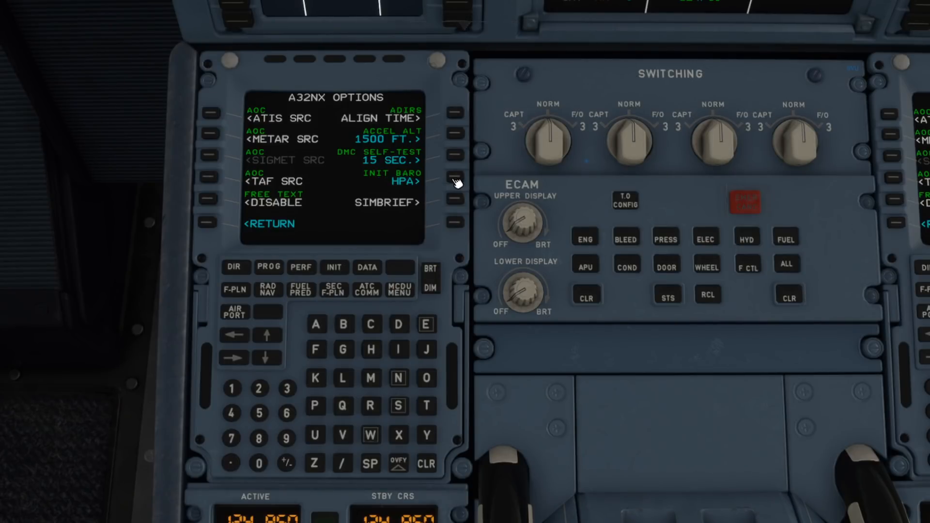
pyautogui.moveTo(399, 190)
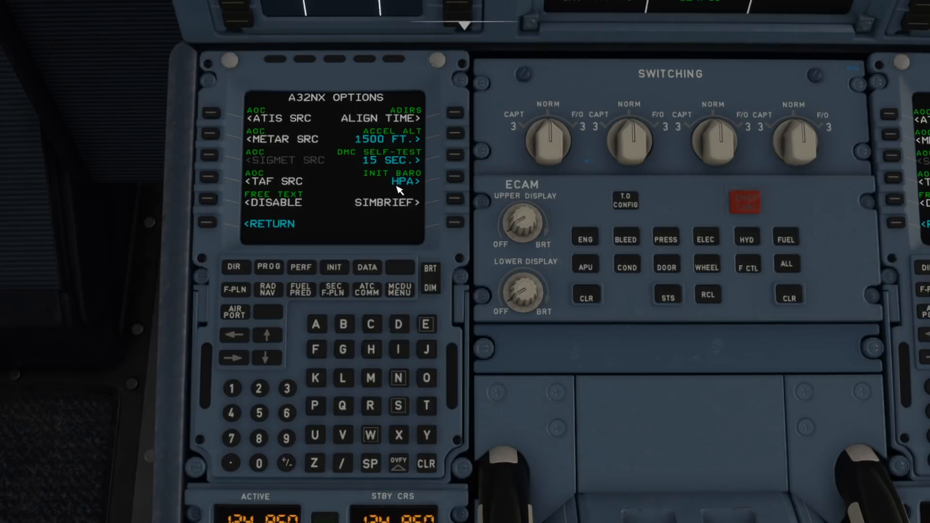
pyautogui.moveTo(408, 219)
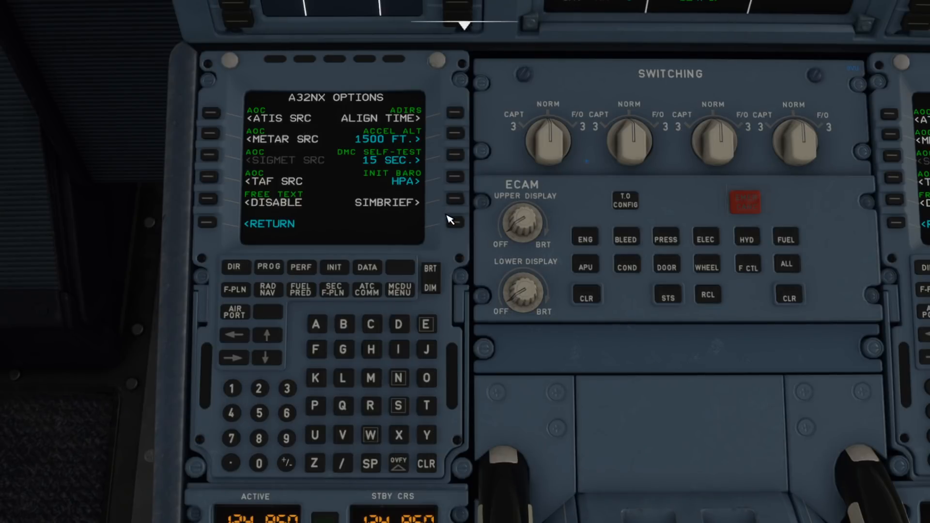
pyautogui.moveTo(336, 263)
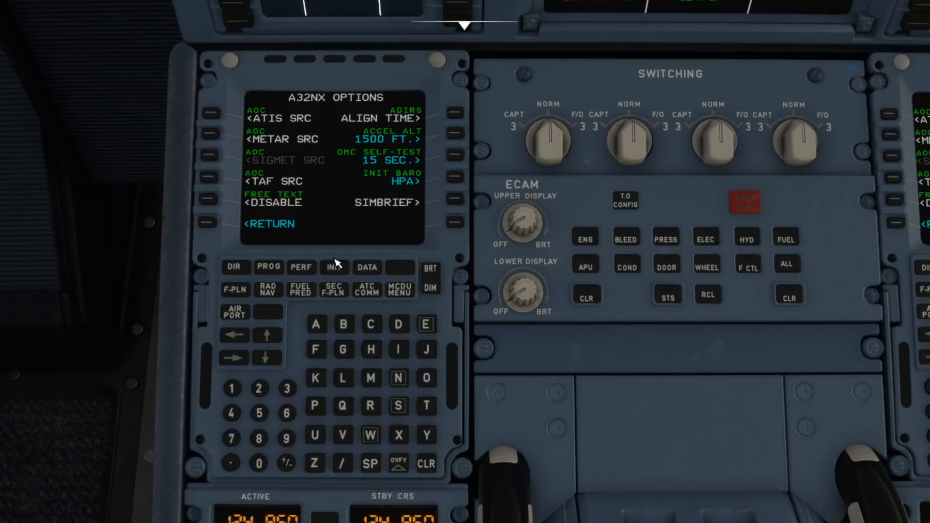
# Step: Uplink the SimBrief plan to INIT: EGCC/LEAL, U21504, cost index 8, FL350
pyautogui.click(333, 267)
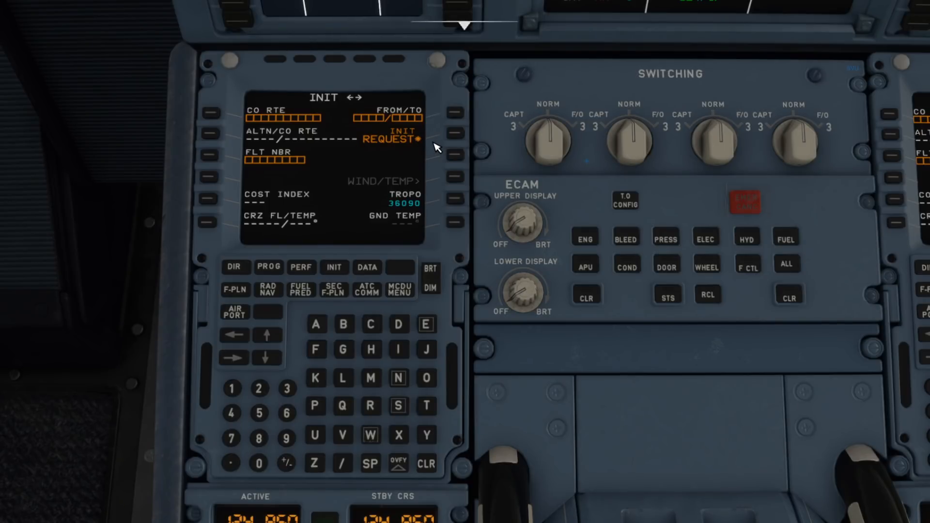
pyautogui.moveTo(400, 121)
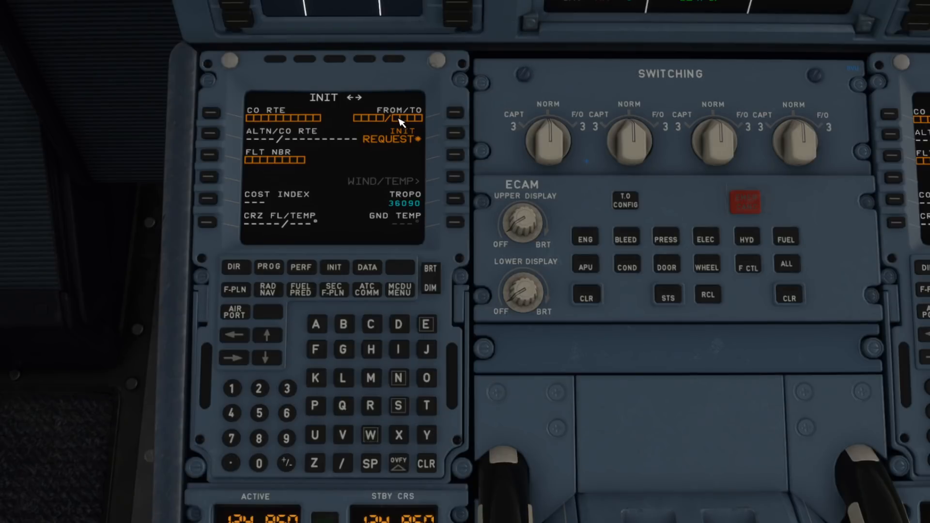
pyautogui.moveTo(408, 394)
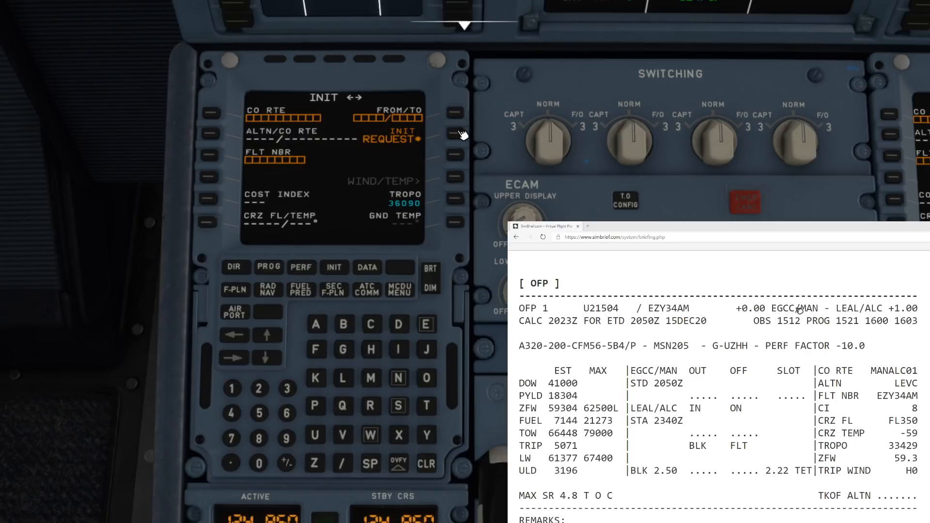
pyautogui.click(454, 139)
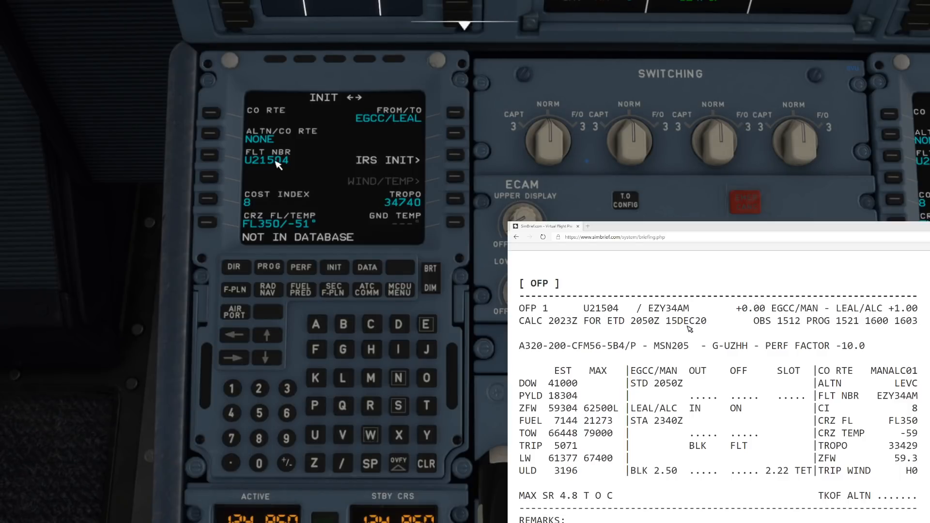
pyautogui.moveTo(256, 209)
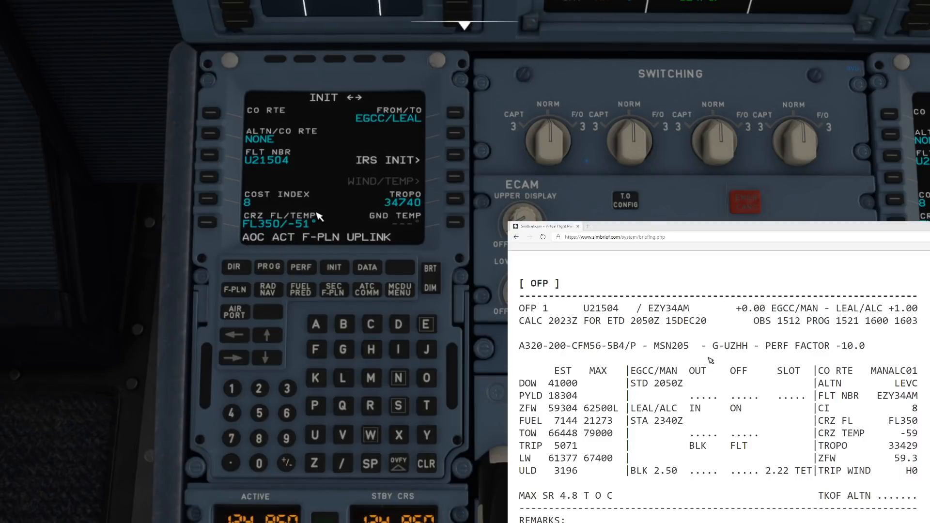
pyautogui.moveTo(716, 358)
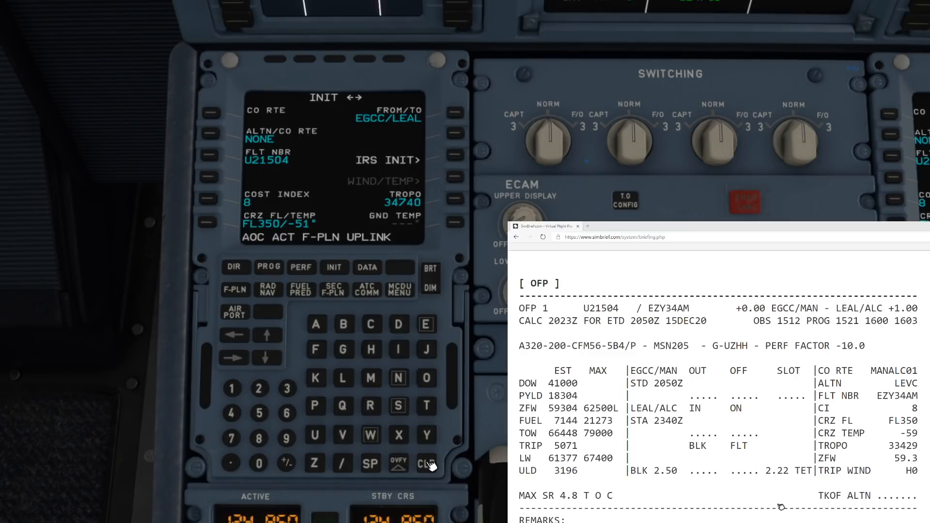
# Step: Clear the uplink message and step through the MCDU flight plan waypoints
pyautogui.click(426, 463)
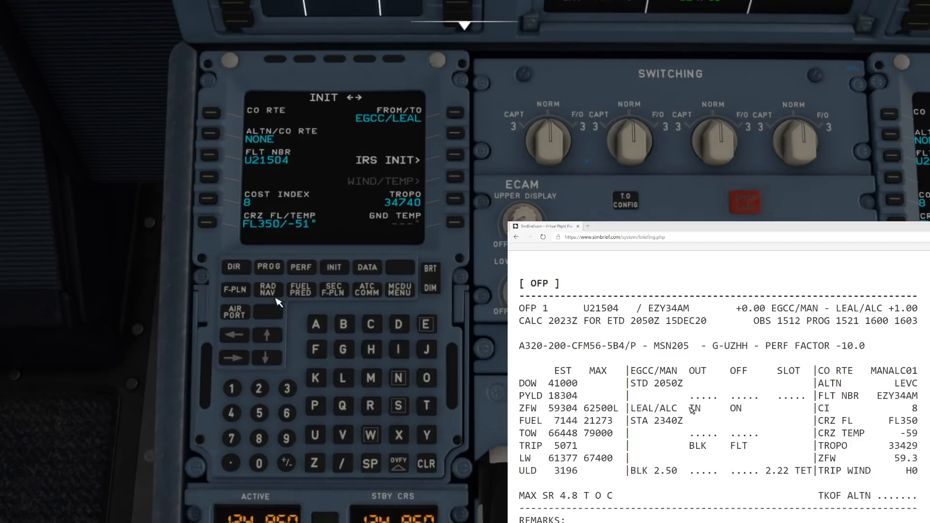
pyautogui.click(235, 290)
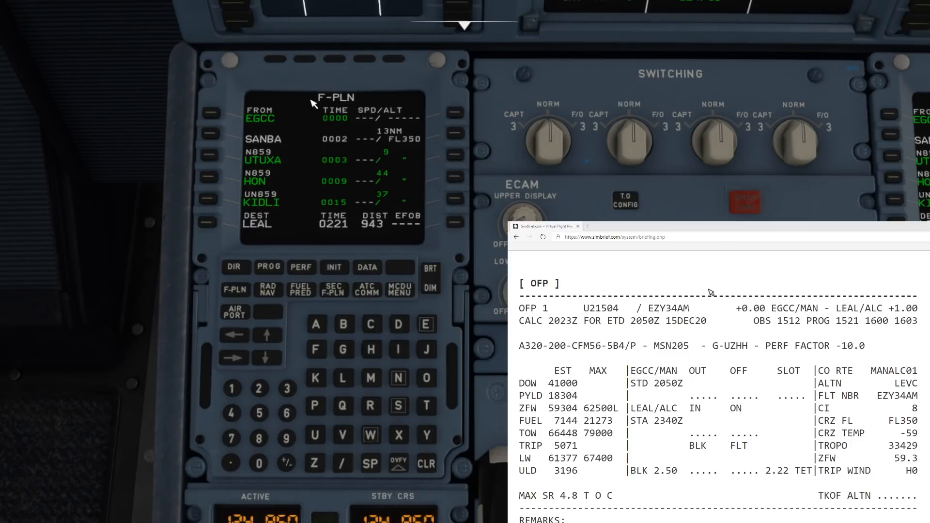
pyautogui.moveTo(276, 312)
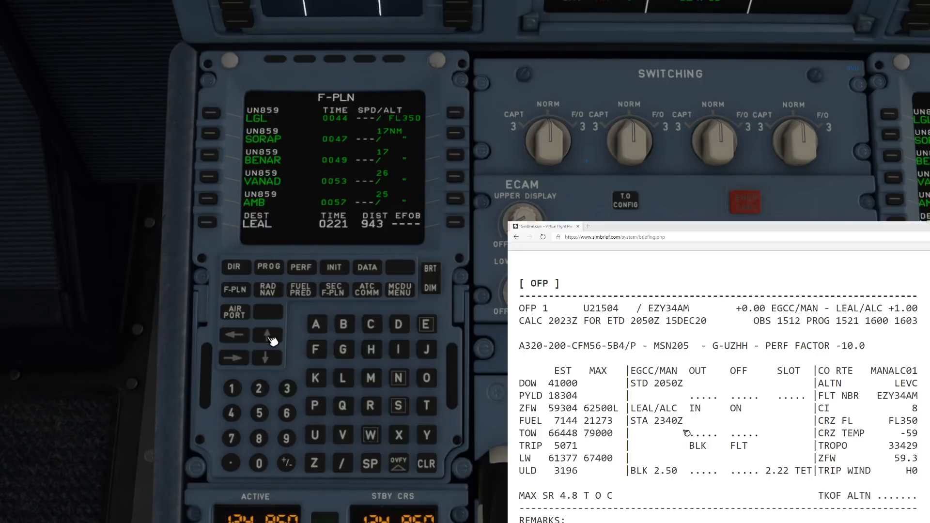
pyautogui.click(266, 335)
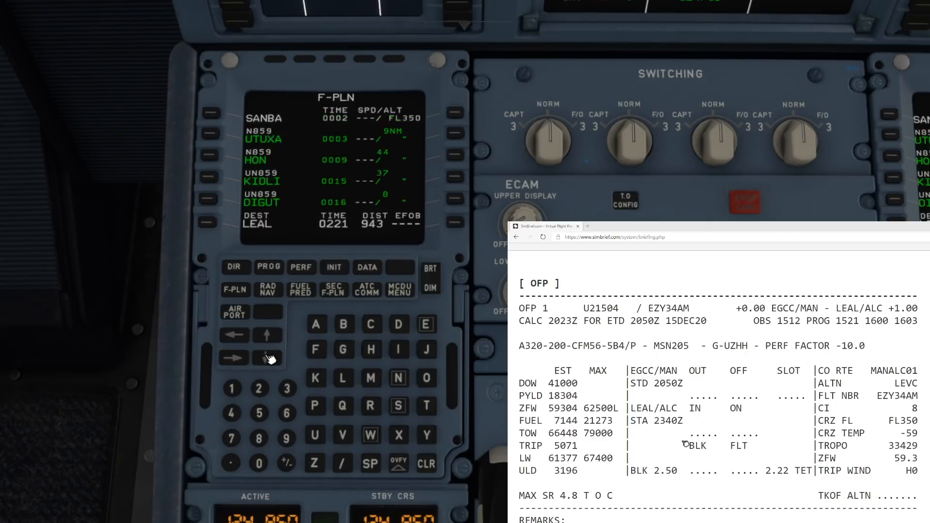
pyautogui.click(268, 360)
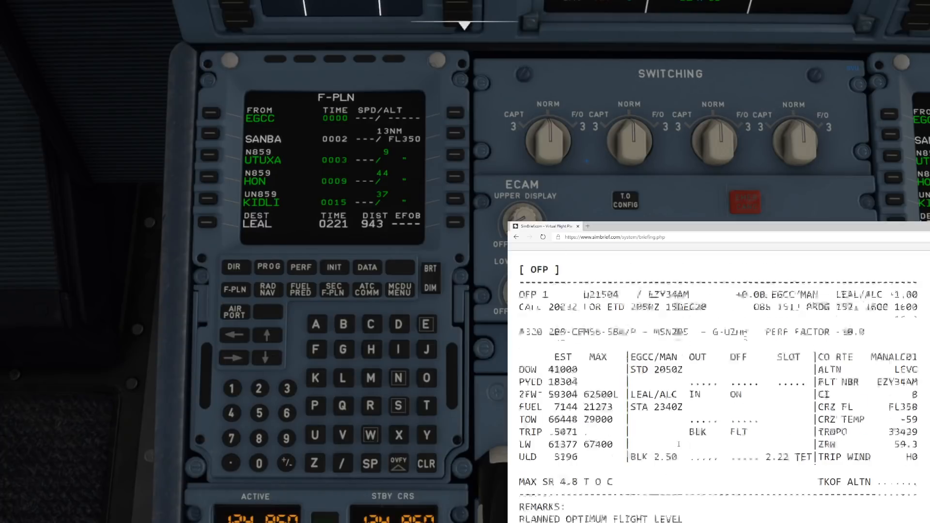
# Step: Scroll the SimBrief OFP to compare its route against the MCDU plan
pyautogui.scroll(-3)
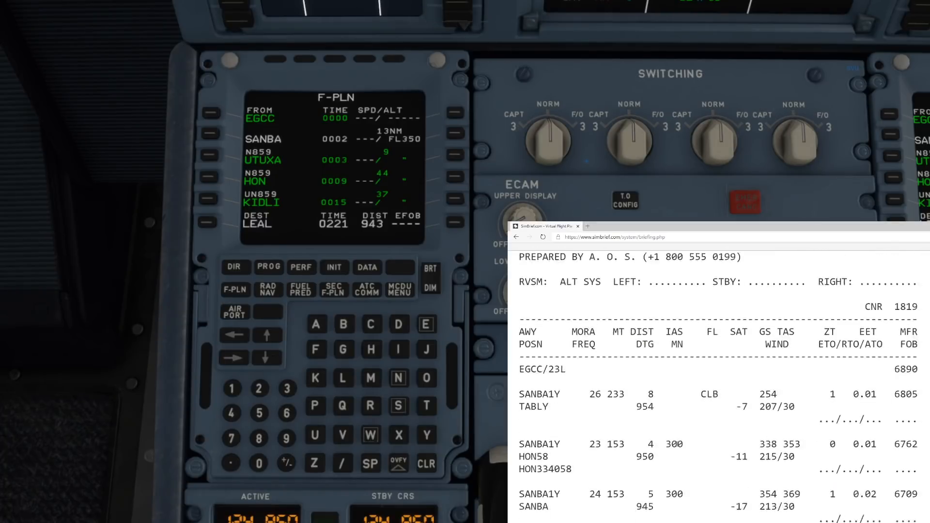
pyautogui.scroll(-3)
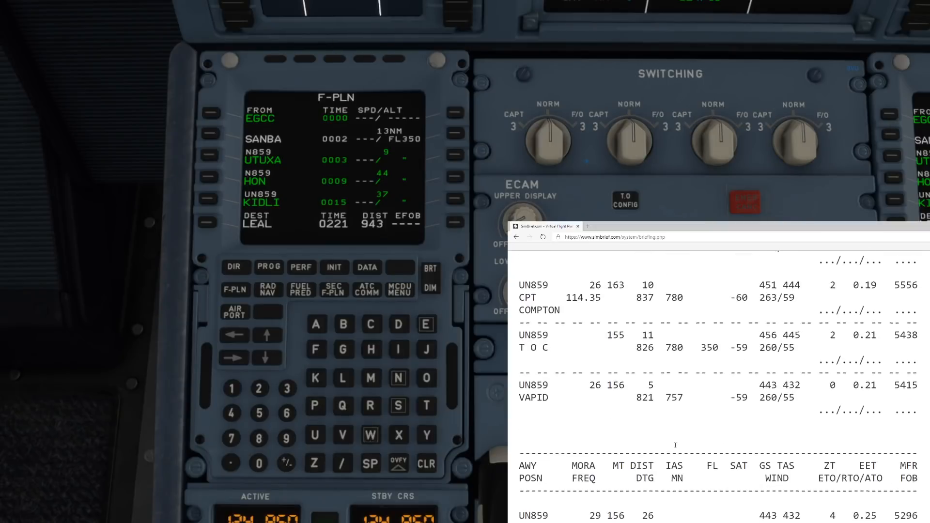
pyautogui.scroll(-3)
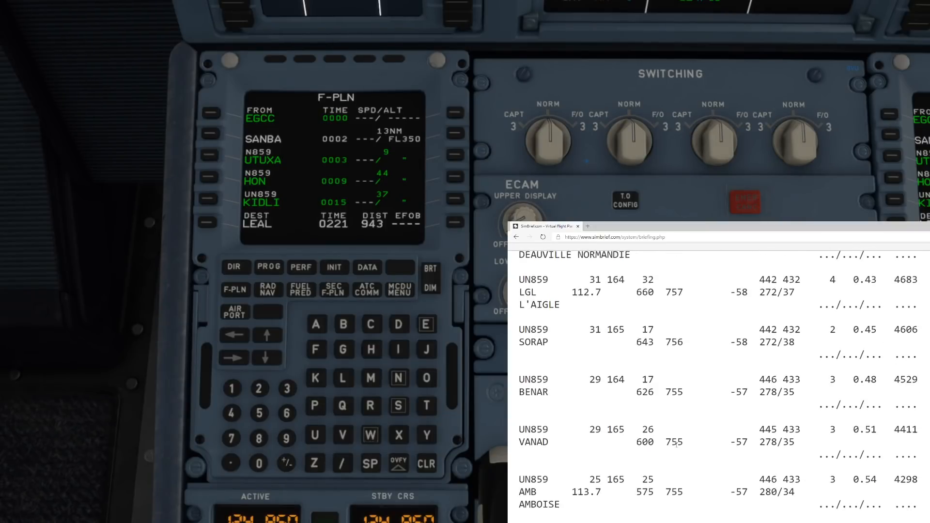
pyautogui.scroll(-3)
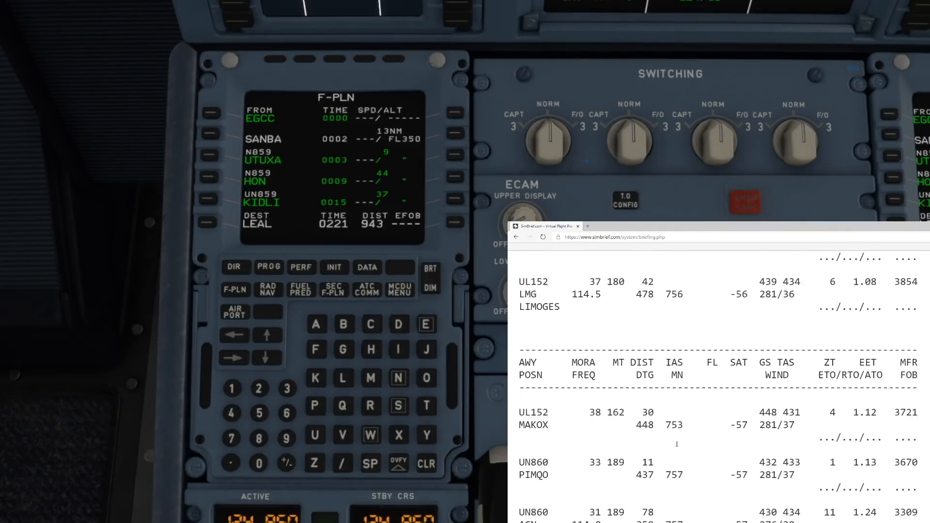
pyautogui.scroll(-3)
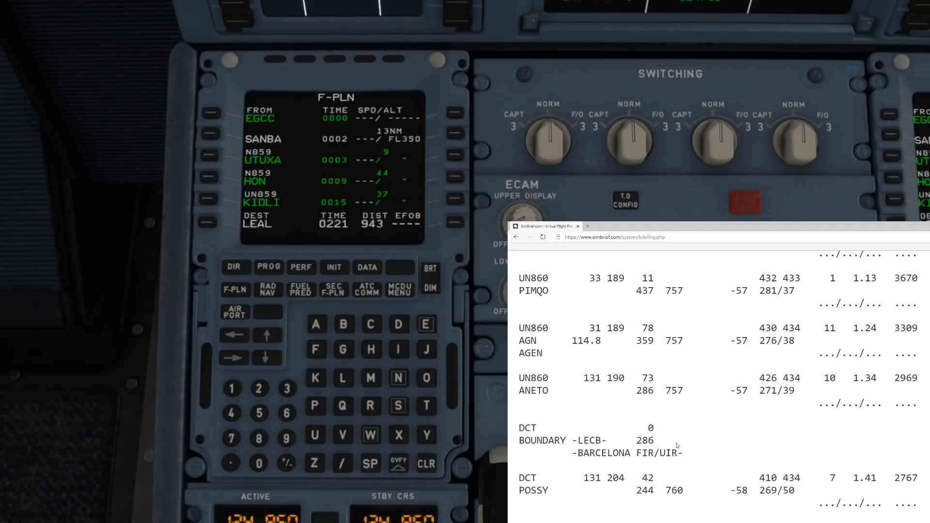
pyautogui.scroll(-3)
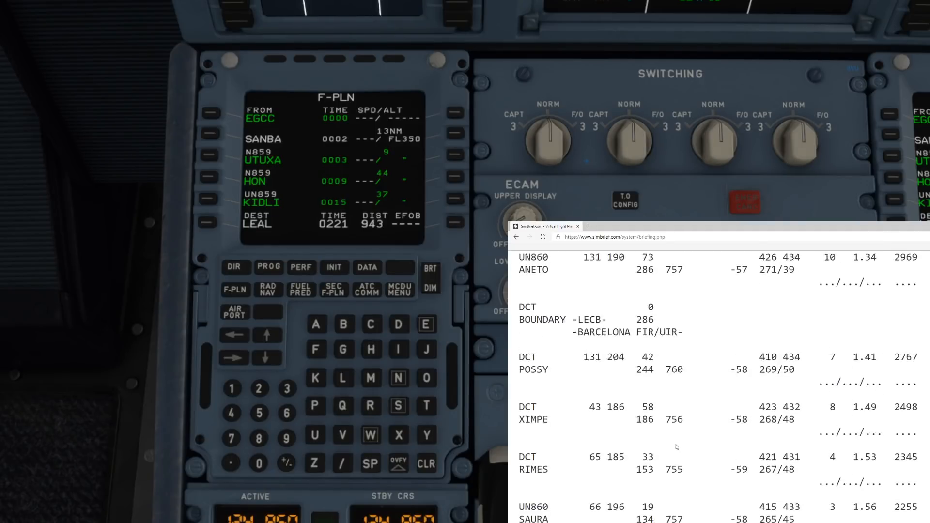
pyautogui.scroll(-3)
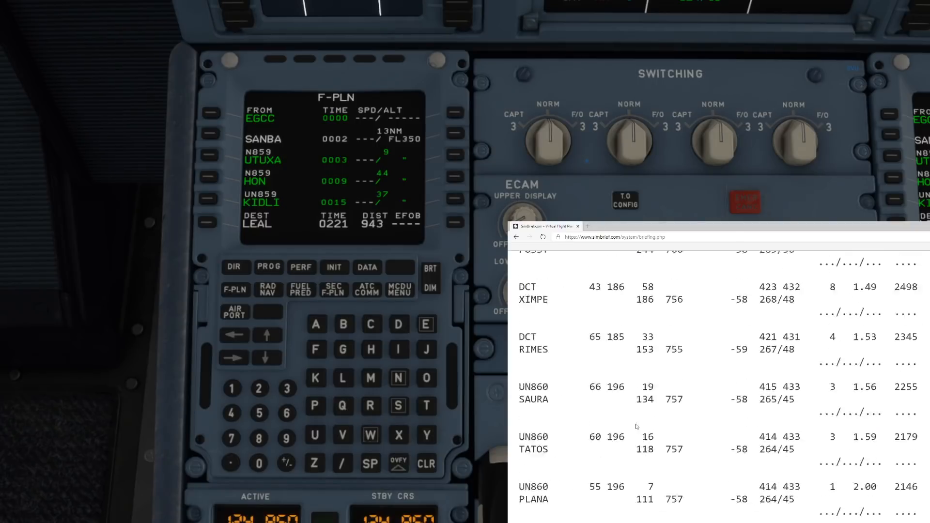
pyautogui.scroll(-3)
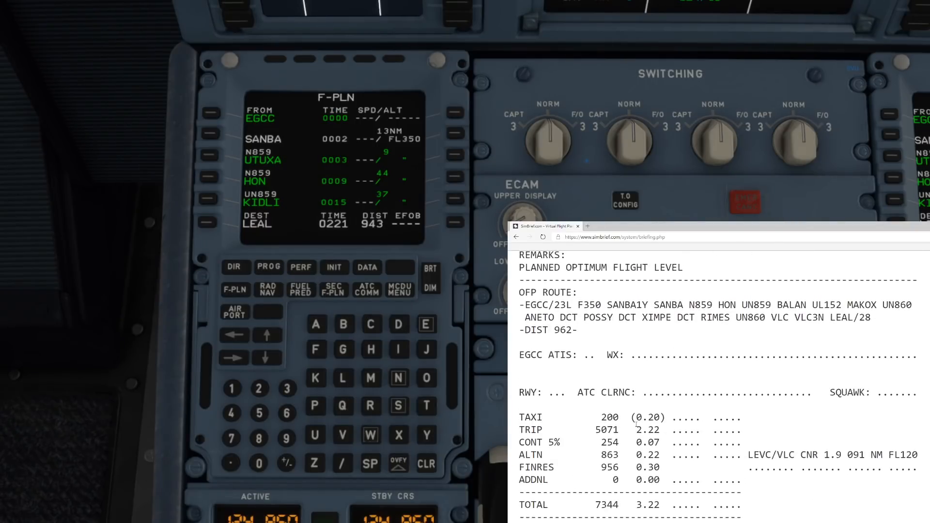
pyautogui.scroll(3)
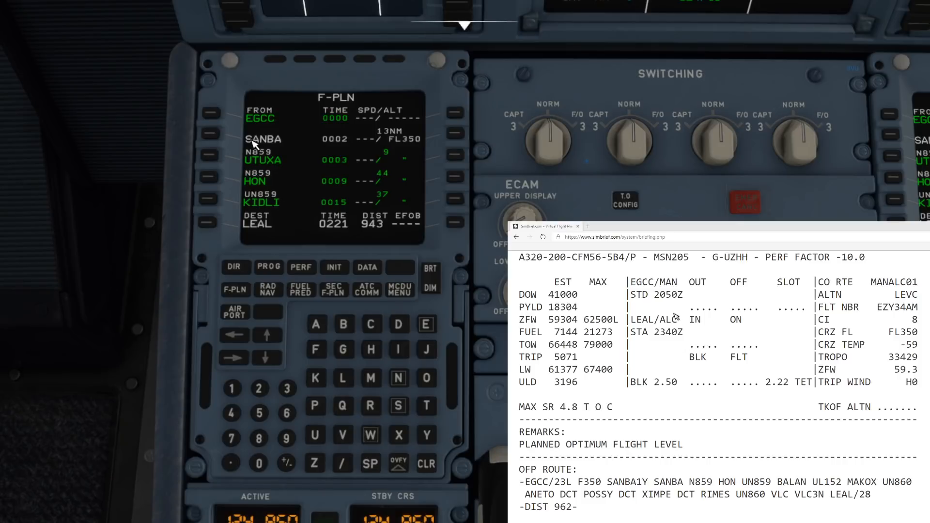
pyautogui.moveTo(279, 124)
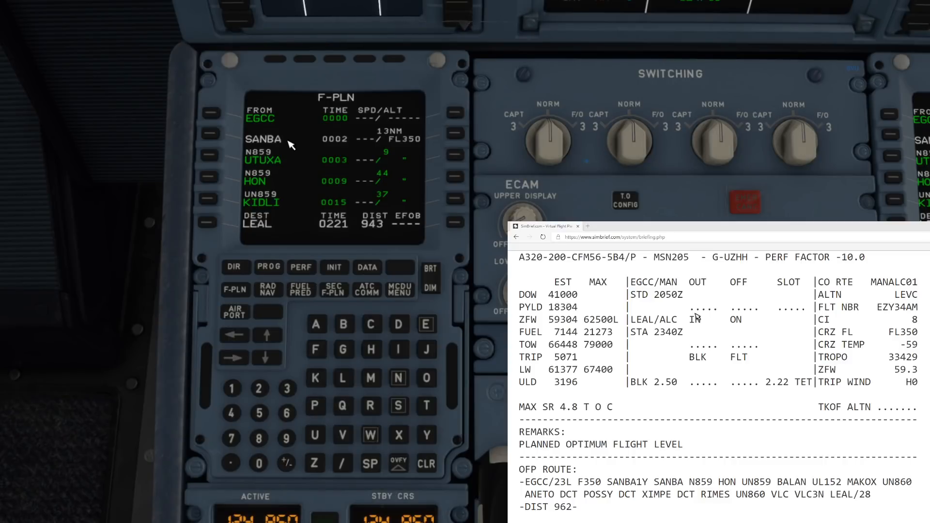
pyautogui.moveTo(243, 145)
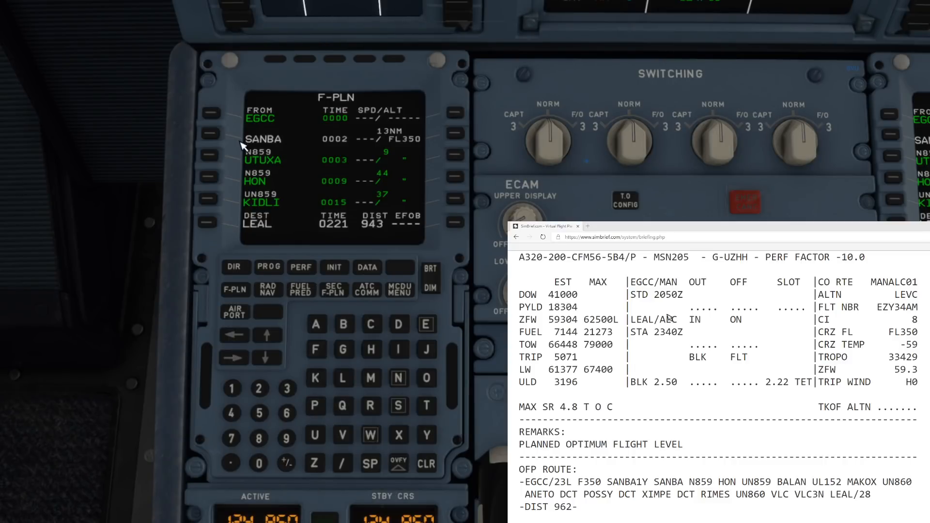
# Step: Insert EGCC runway 23L with SID SANB1Y and scroll the plan to LEAL
pyautogui.click(206, 118)
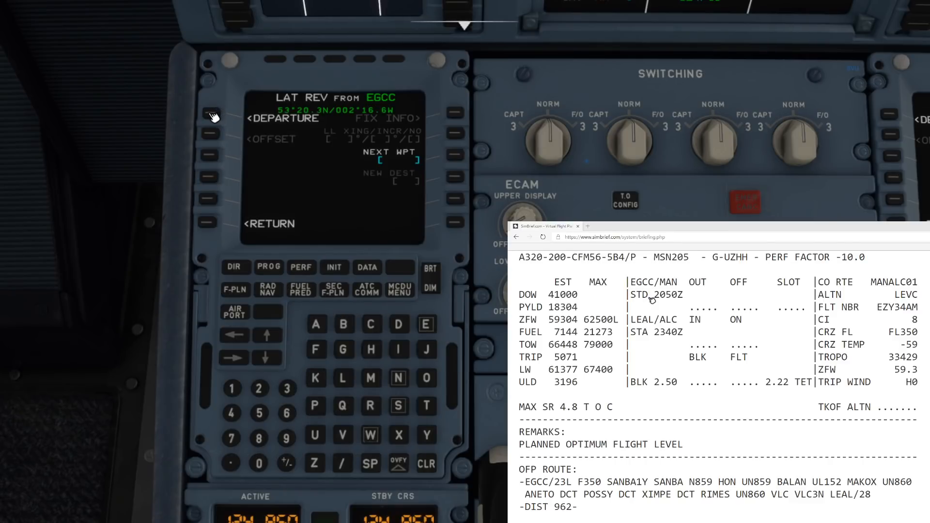
pyautogui.click(208, 118)
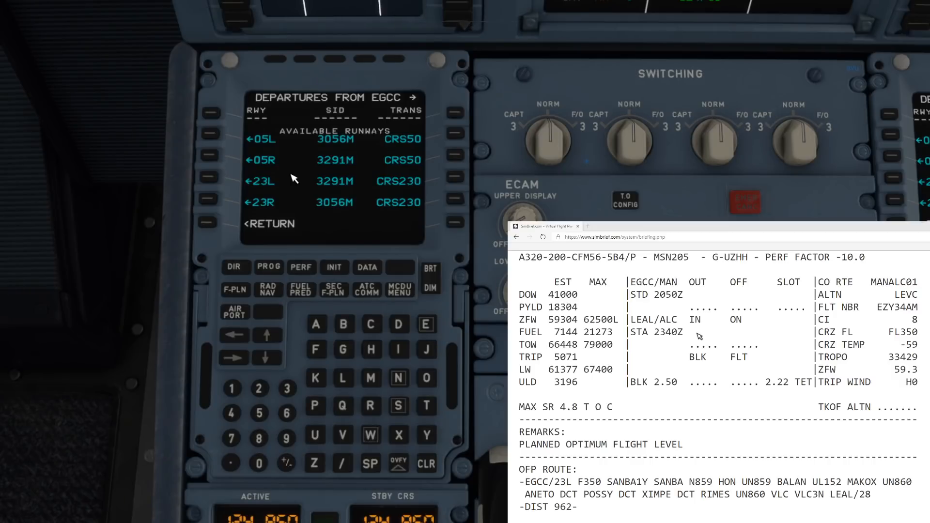
pyautogui.moveTo(212, 183)
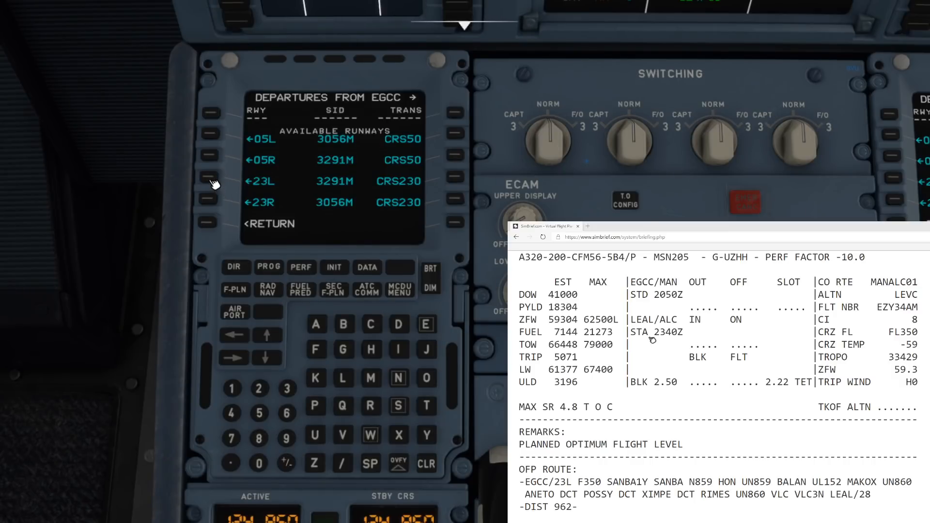
pyautogui.click(207, 180)
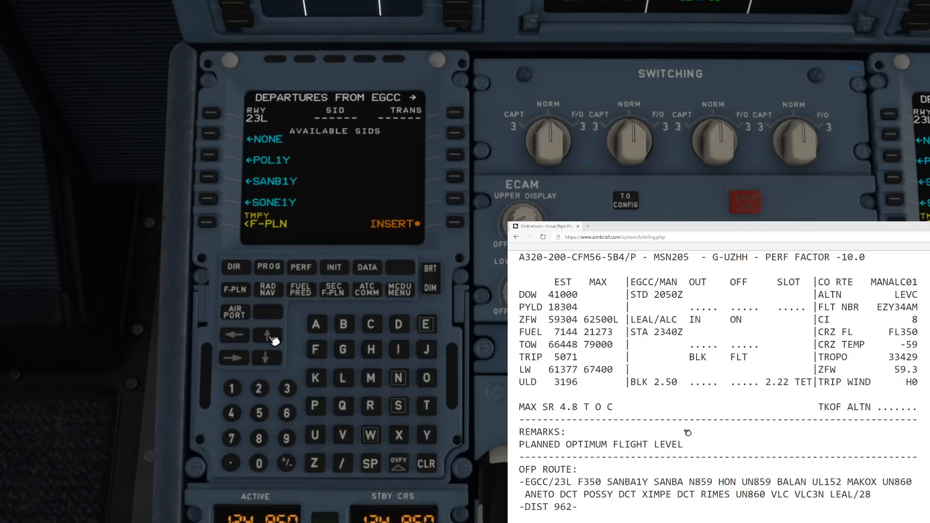
pyautogui.click(207, 176)
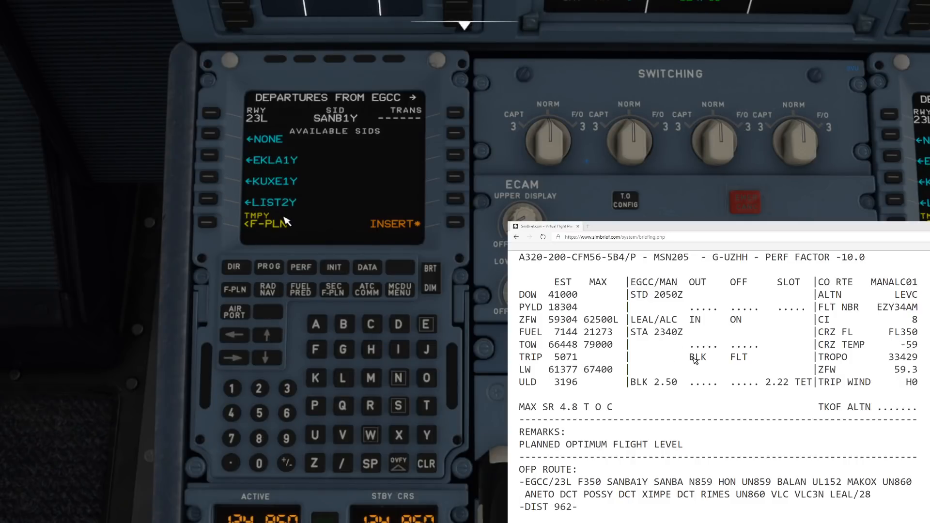
pyautogui.moveTo(169, 230)
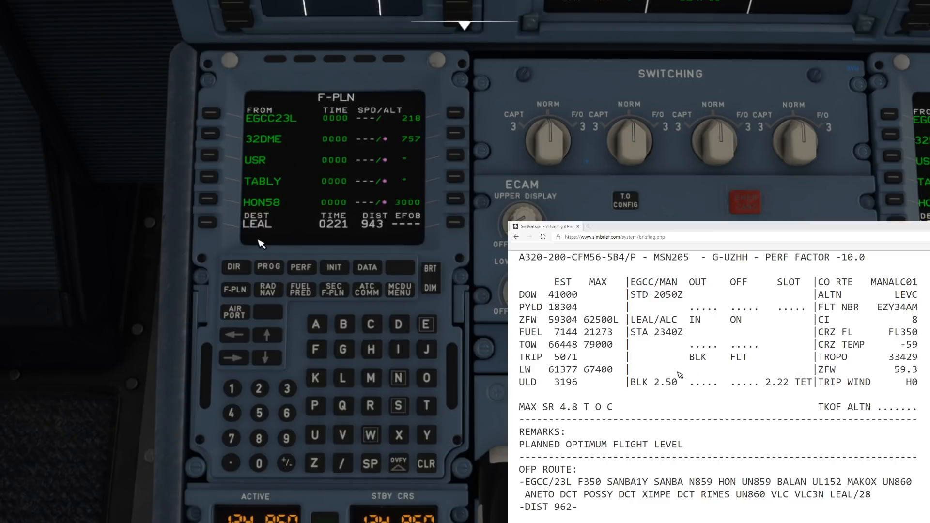
pyautogui.click(268, 336)
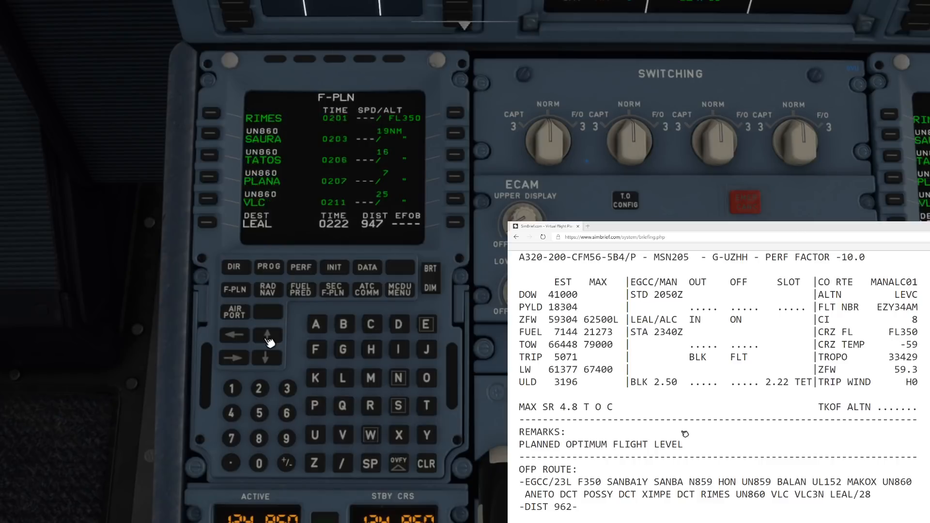
pyautogui.click(267, 357)
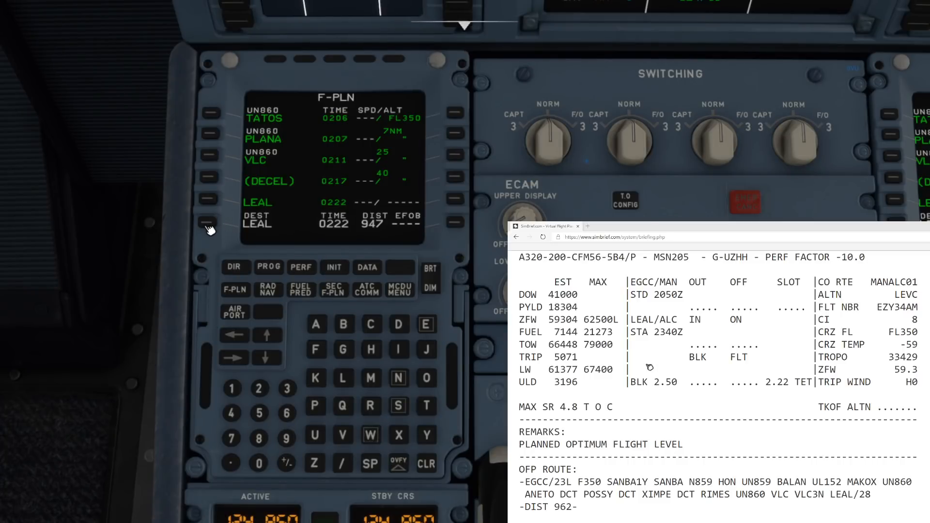
# Step: Choose the VOR 28 approach and VLC3N STAR for LEAL and insert them
pyautogui.click(207, 222)
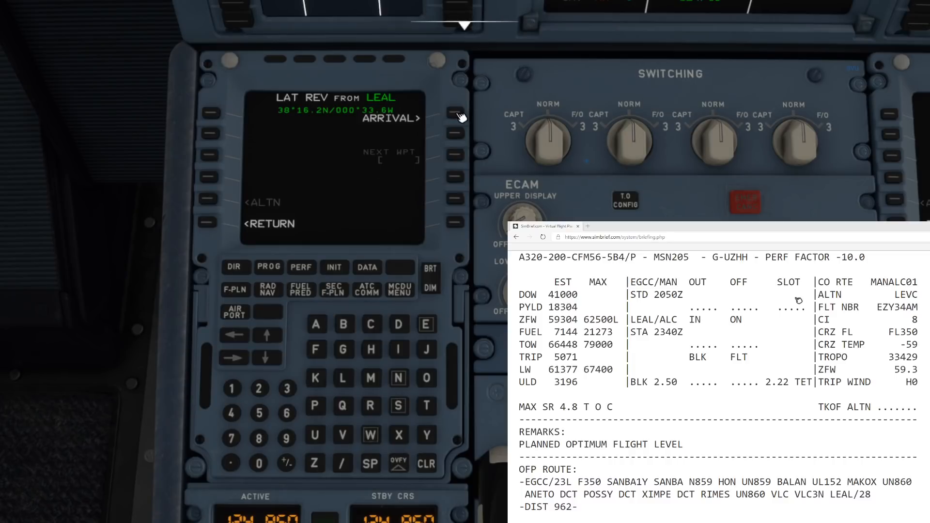
pyautogui.click(454, 132)
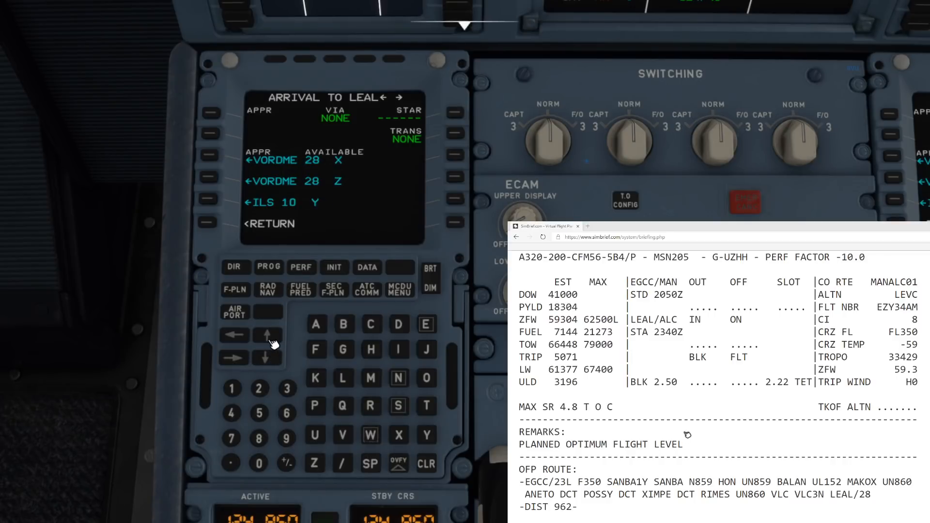
pyautogui.click(267, 359)
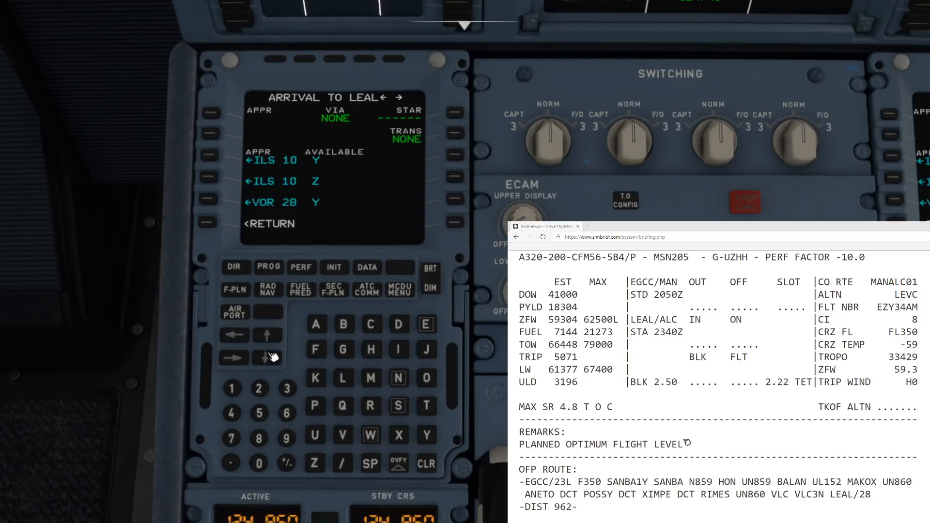
pyautogui.click(268, 359)
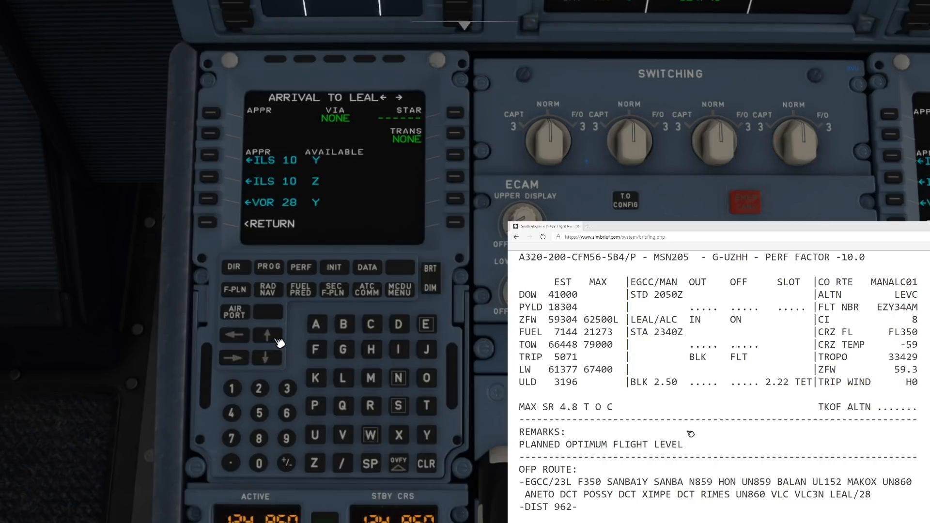
pyautogui.moveTo(217, 205)
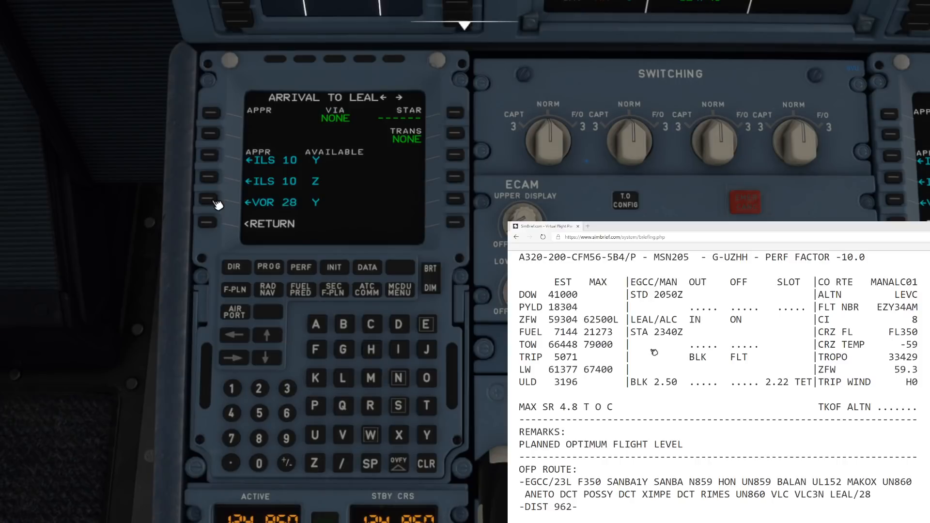
pyautogui.moveTo(213, 204)
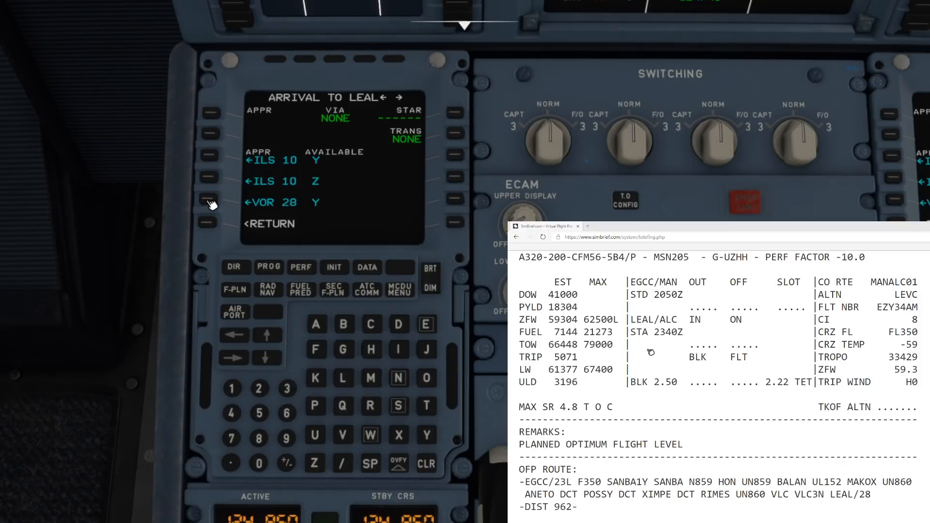
pyautogui.click(210, 201)
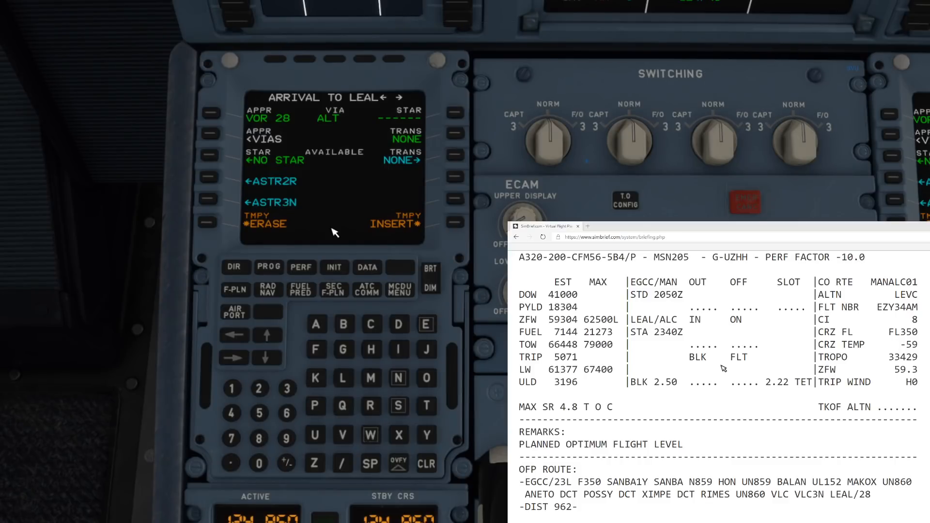
pyautogui.click(267, 336)
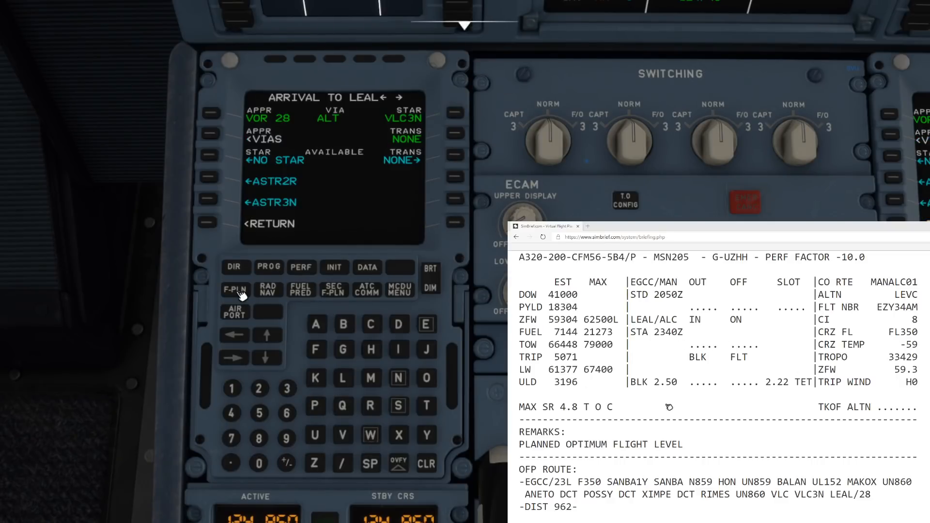
# Step: Show the F-PLN page listing EGCC23L through destination LEAL28
pyautogui.click(234, 290)
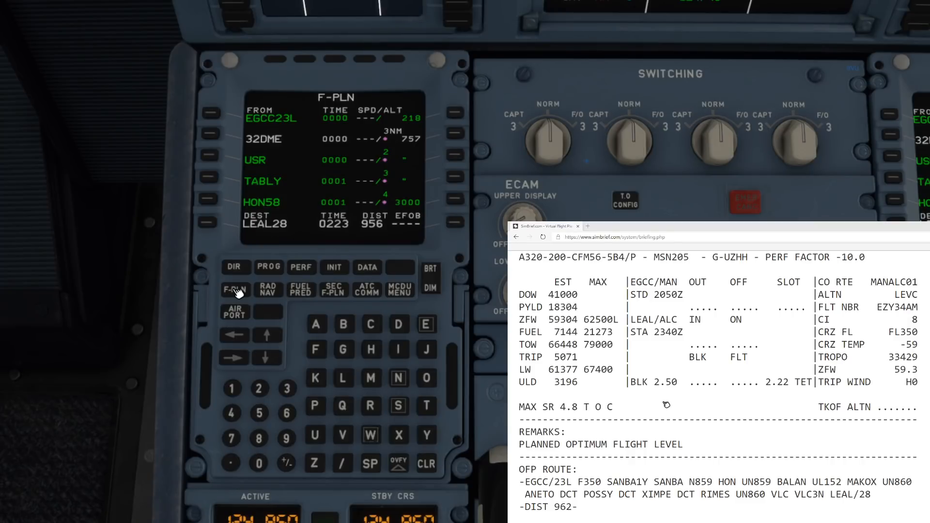
pyautogui.moveTo(436, 516)
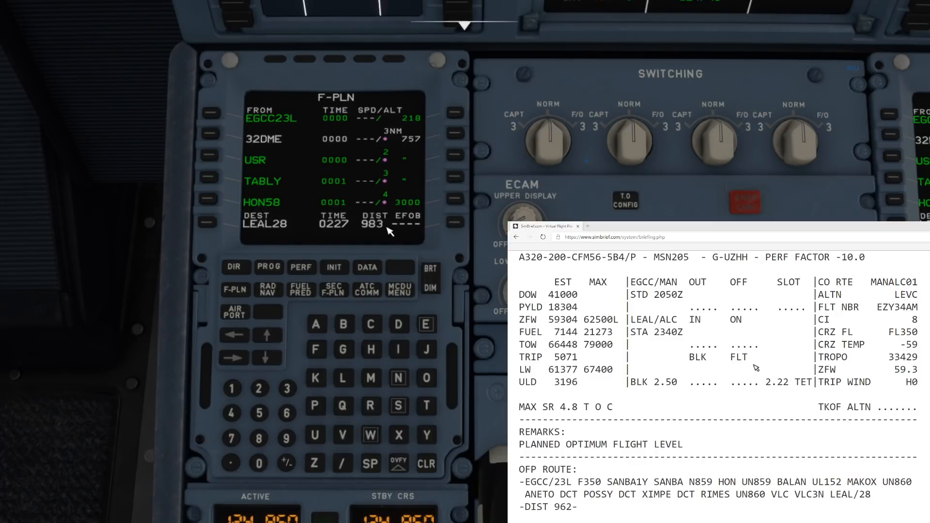
pyautogui.moveTo(368, 236)
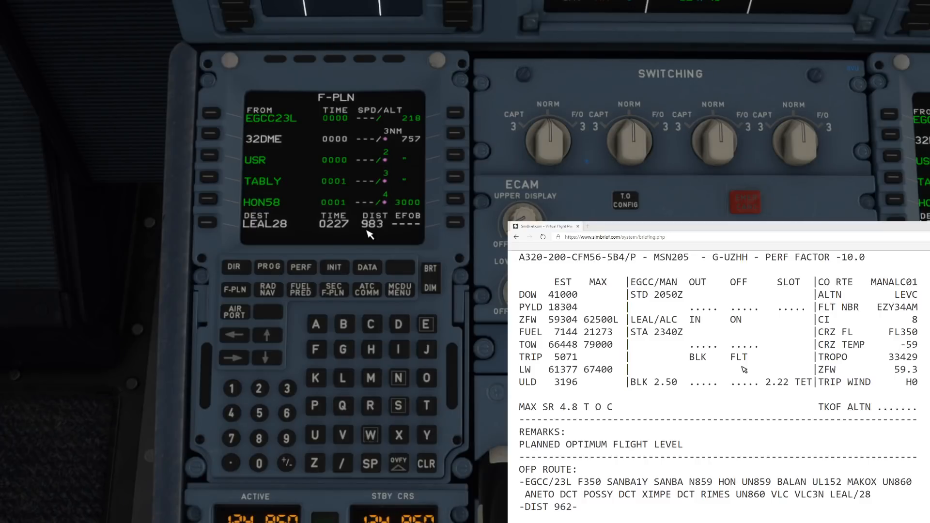
pyautogui.moveTo(395, 233)
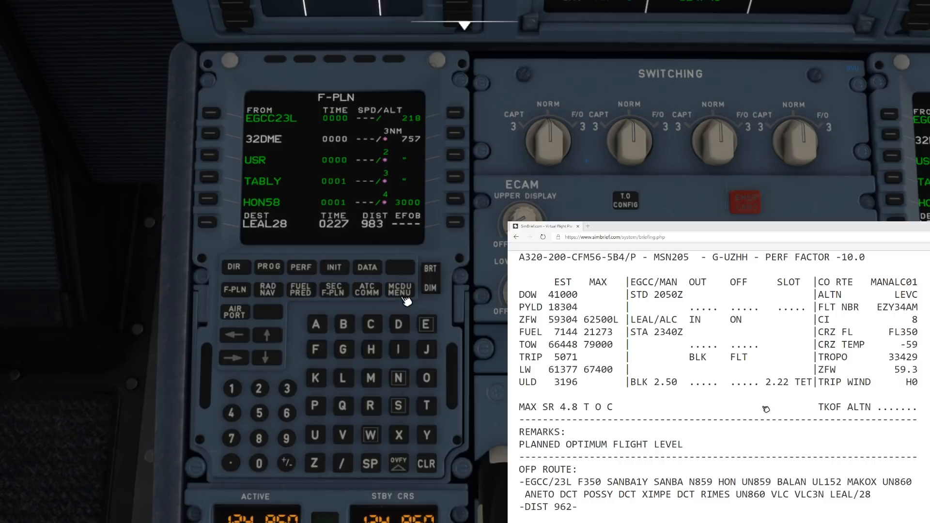
# Step: Go from MCDU MENU through ATSU to the AOC menu
pyautogui.click(399, 290)
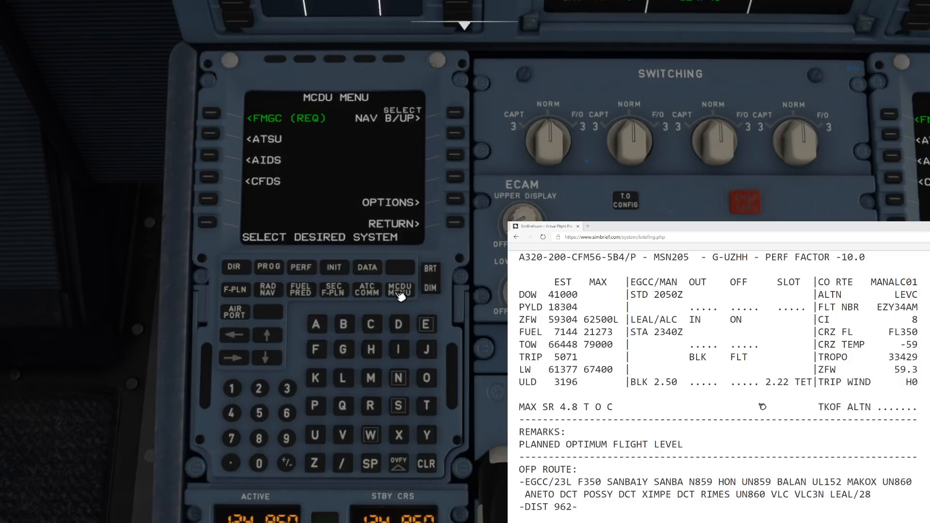
pyautogui.moveTo(213, 135)
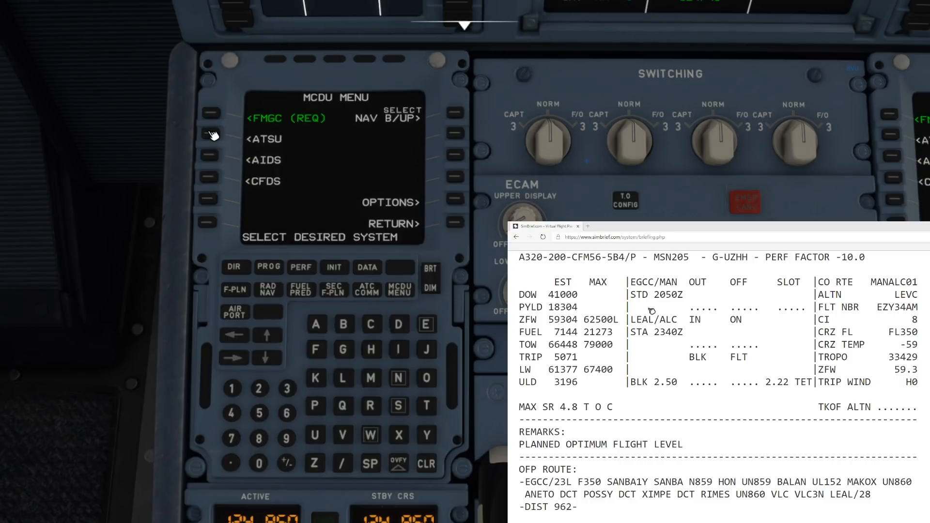
pyautogui.moveTo(216, 145)
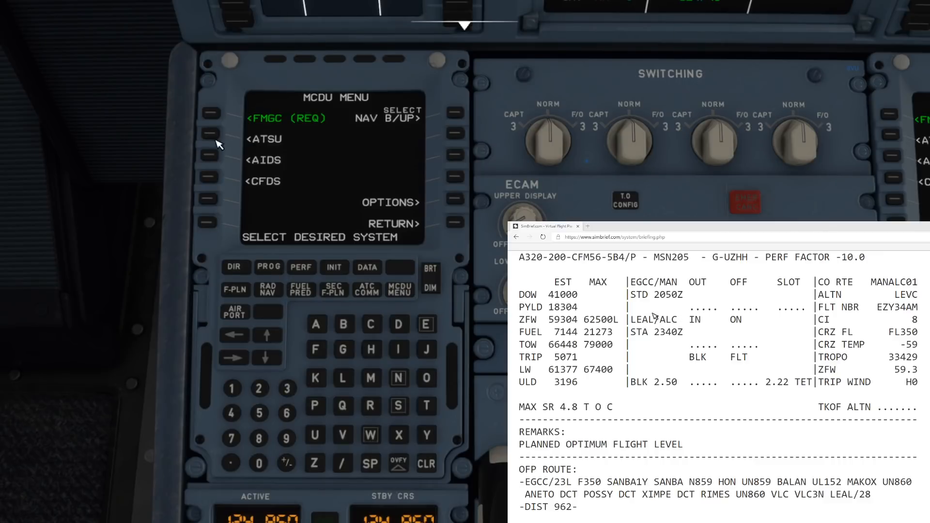
pyautogui.click(209, 138)
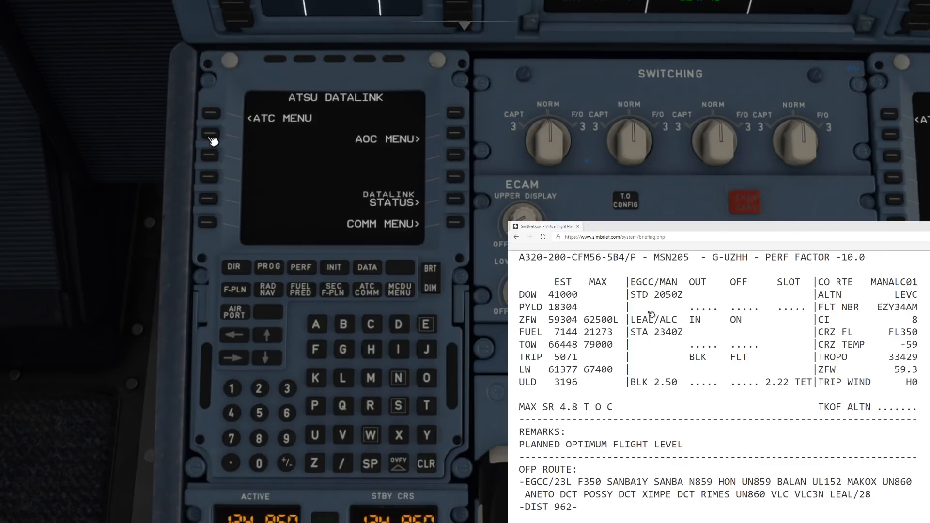
pyautogui.moveTo(446, 143)
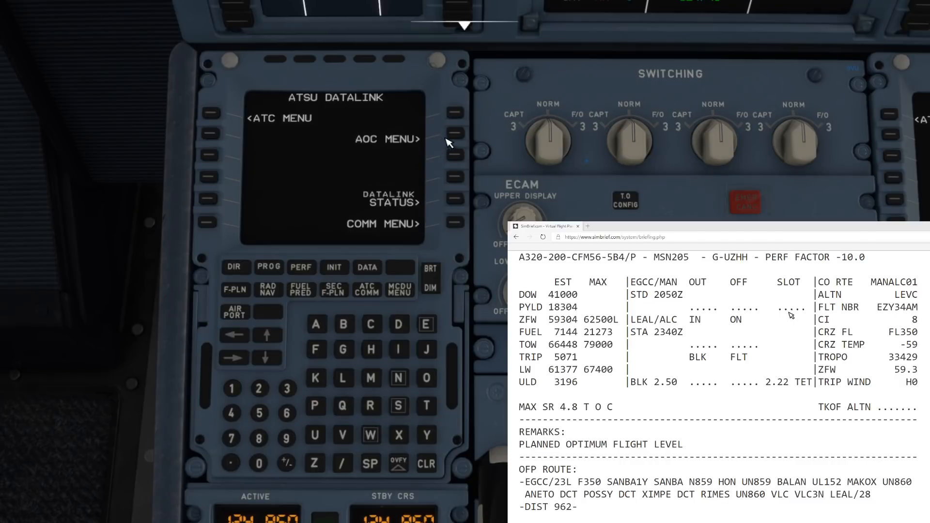
pyautogui.click(454, 133)
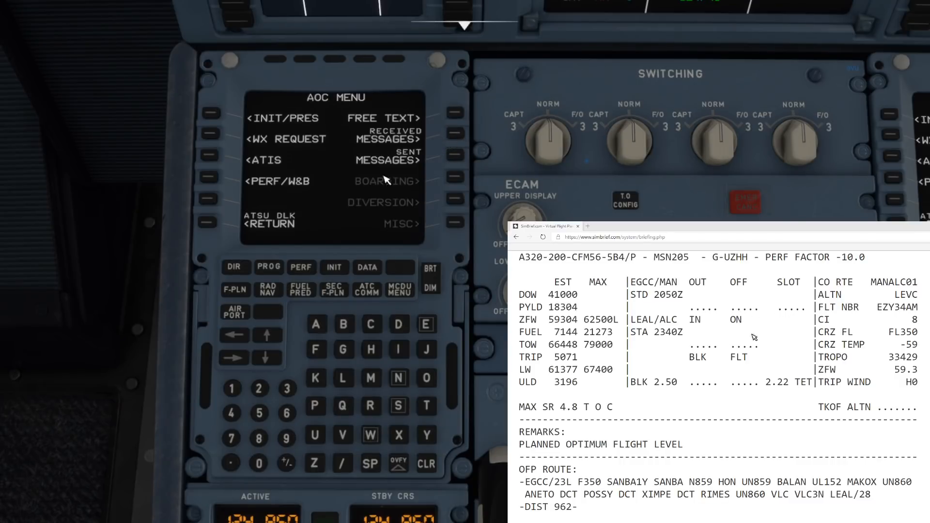
pyautogui.moveTo(293, 199)
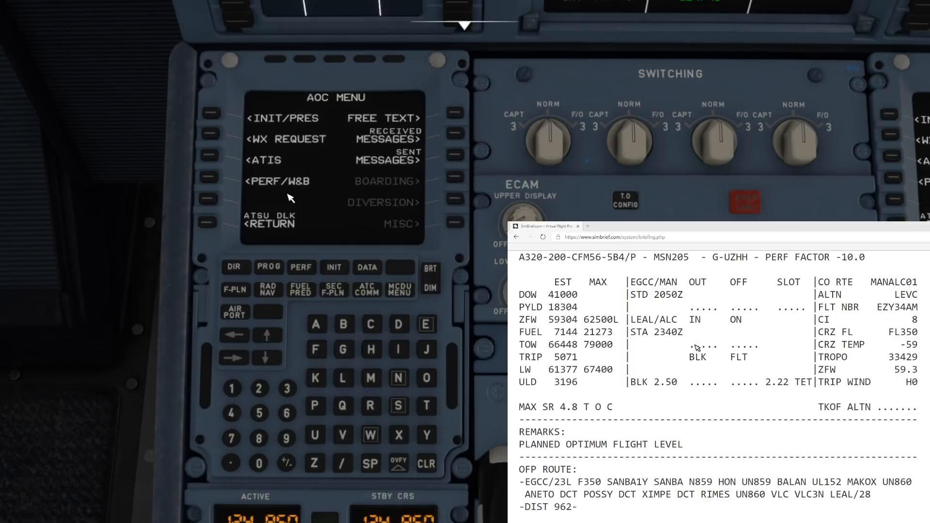
pyautogui.moveTo(248, 185)
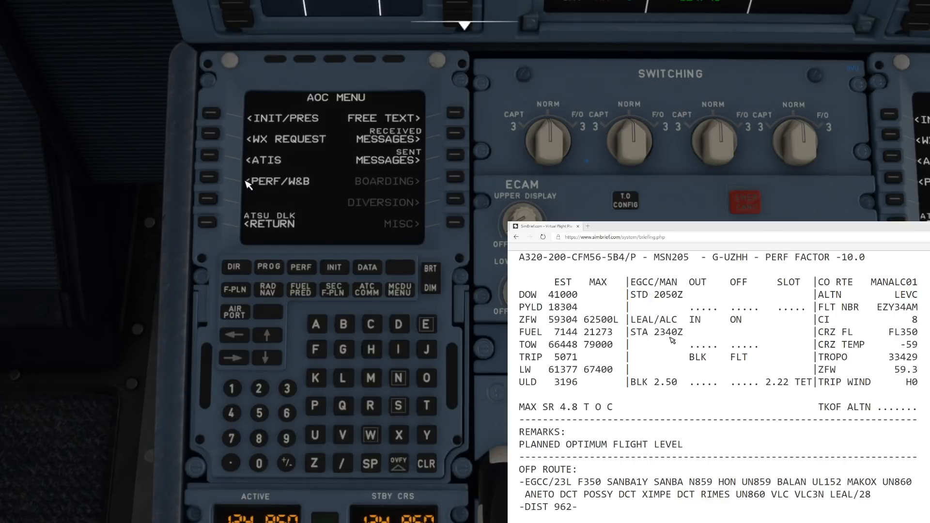
pyautogui.moveTo(309, 193)
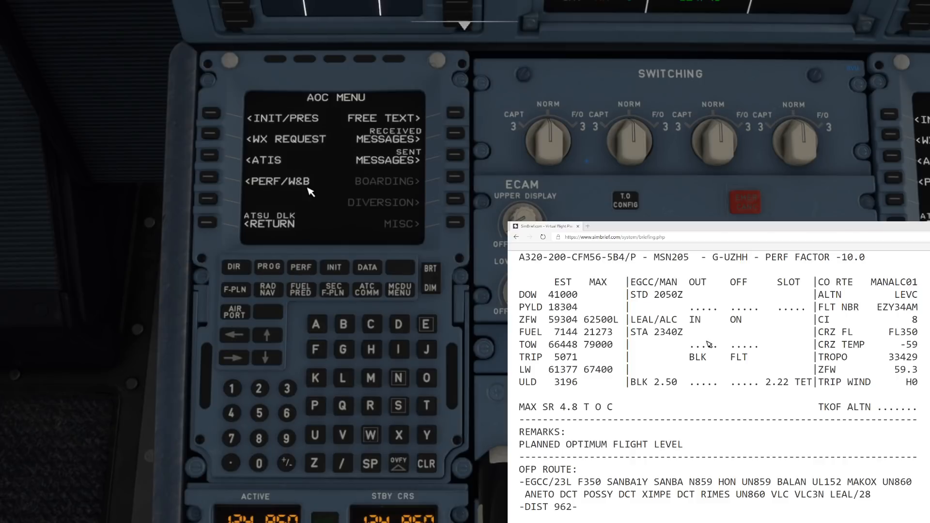
pyautogui.moveTo(252, 190)
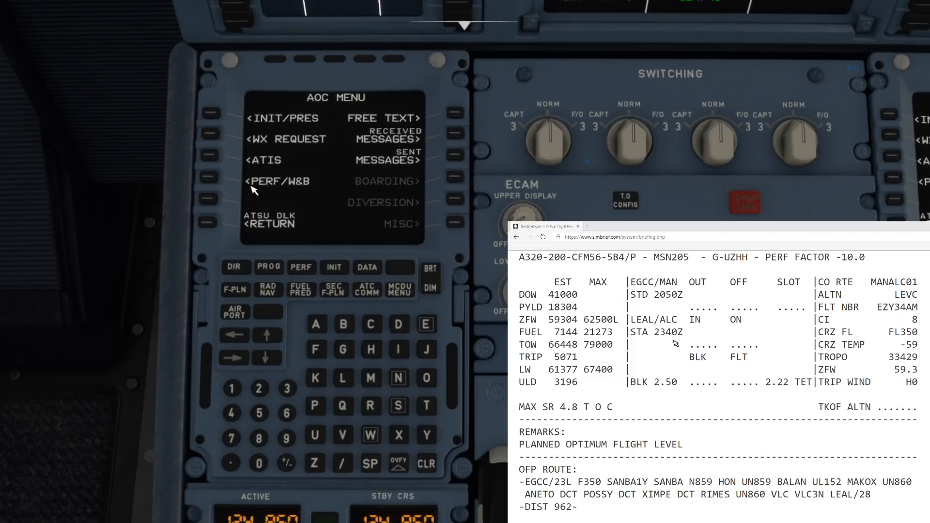
# Step: Open AOC PERF/W&B and scroll the SimBrief briefing to the PLN BLK 7344 fuel line
pyautogui.click(208, 180)
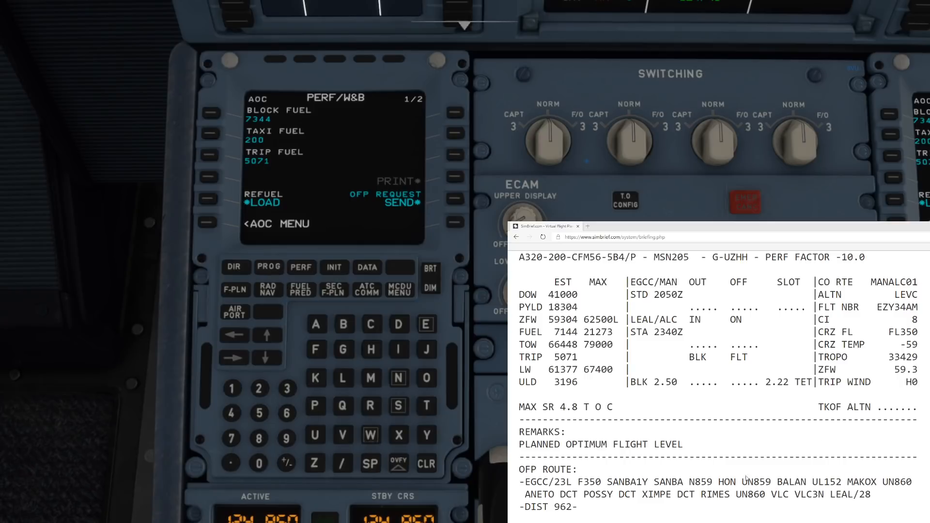
pyautogui.scroll(-3)
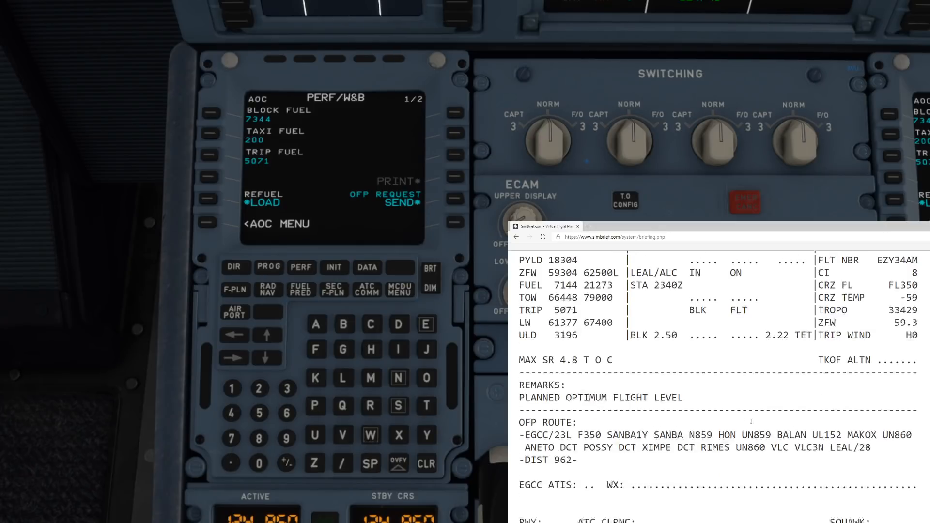
pyautogui.scroll(-3)
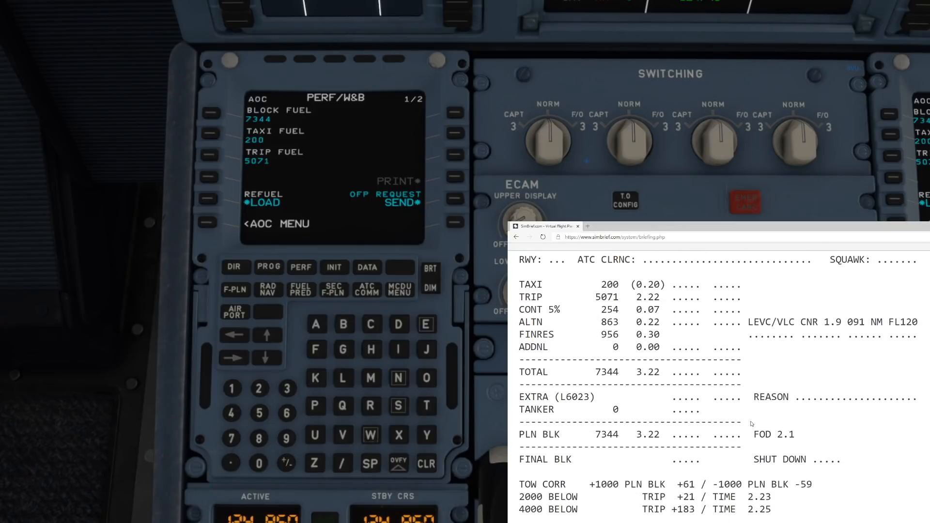
pyautogui.moveTo(751, 424)
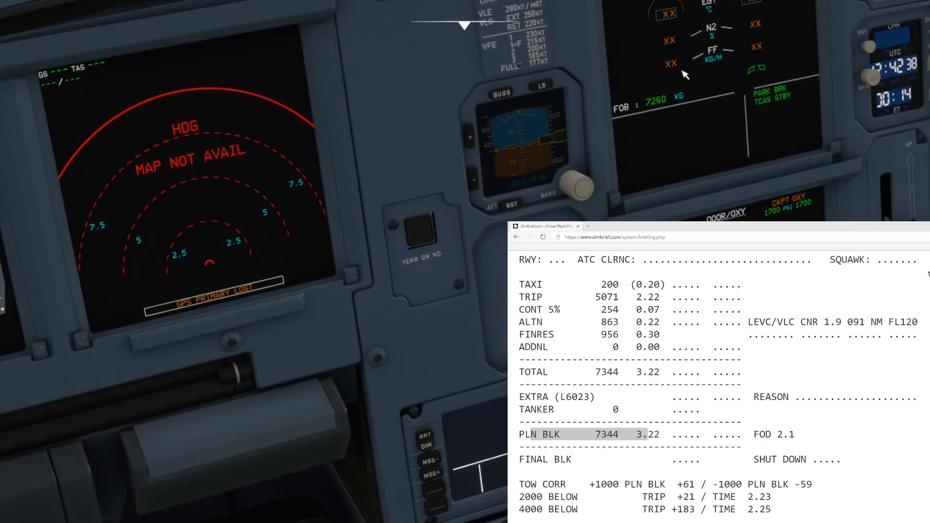
pyautogui.moveTo(652, 111)
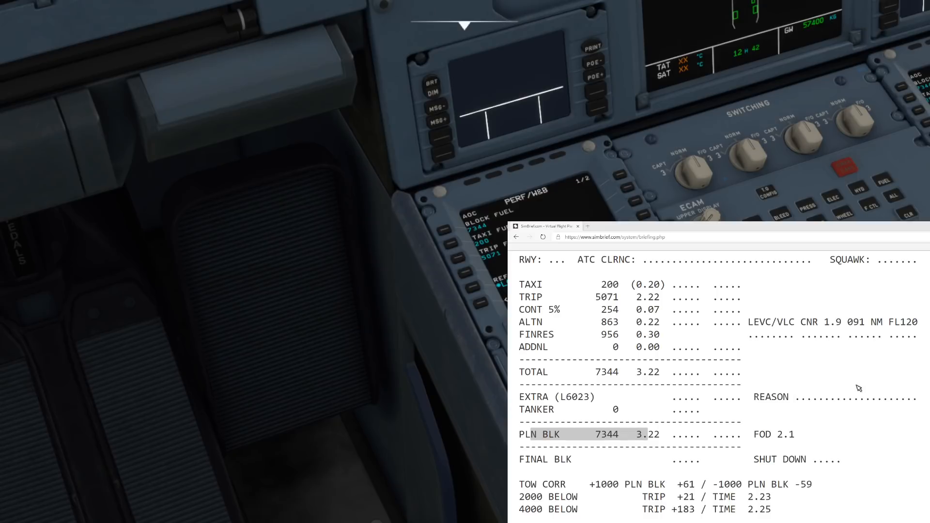
pyautogui.moveTo(373, 285)
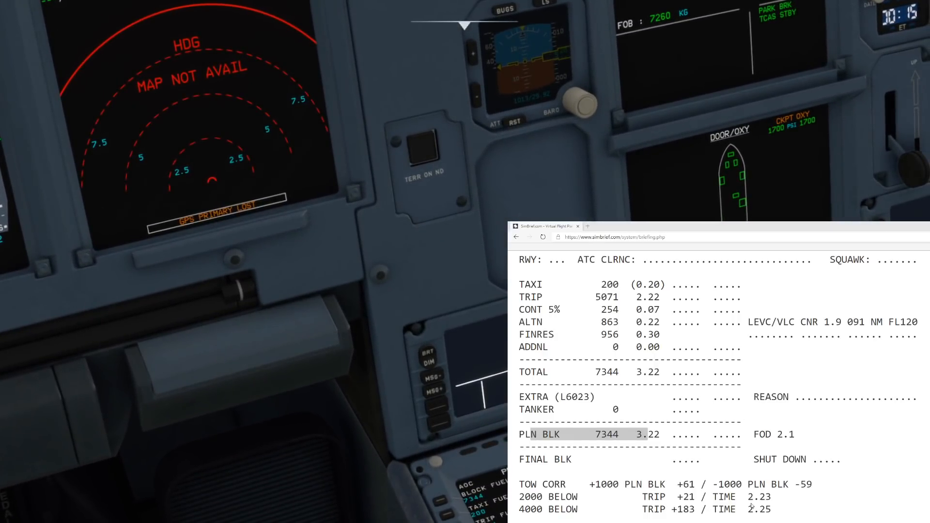
# Step: Enter 9000 on the MCDU keypad as the new AOC block fuel
pyautogui.click(577, 227)
pyautogui.write('9000')
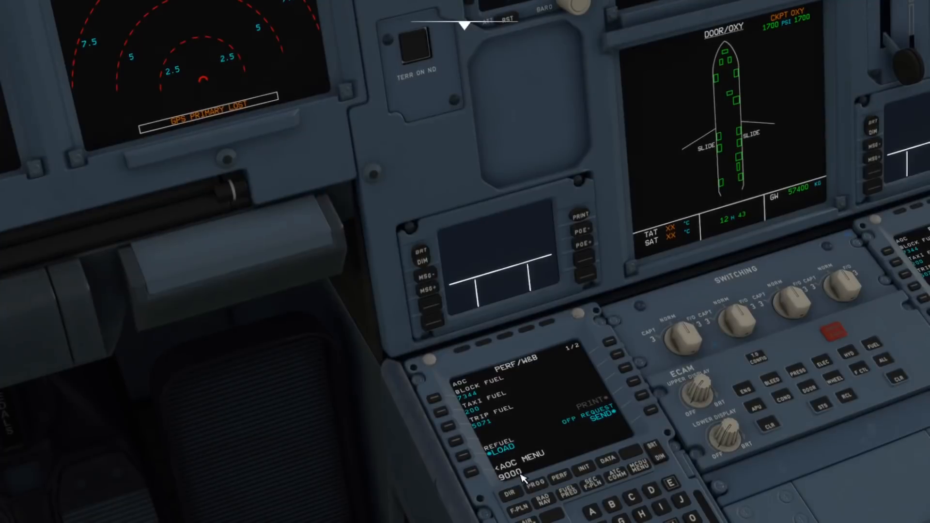
pyautogui.moveTo(439, 402)
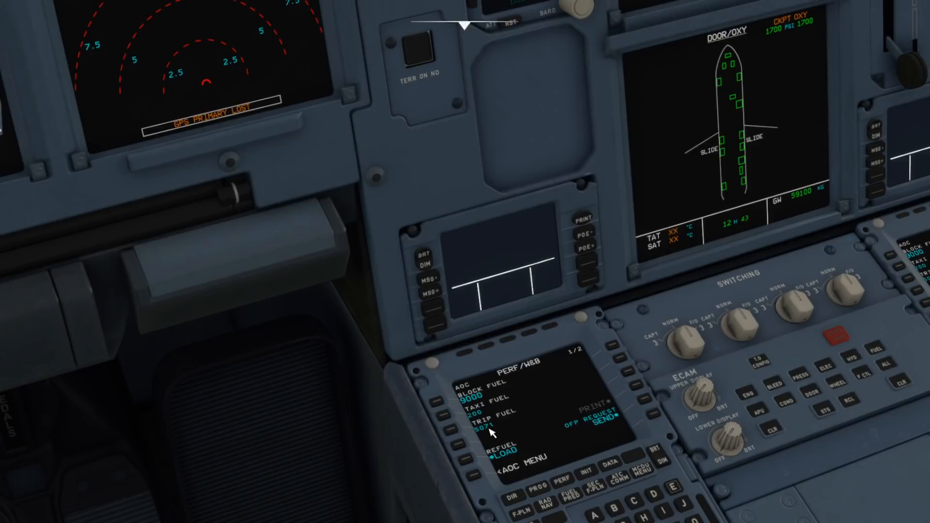
pyautogui.moveTo(381, 411)
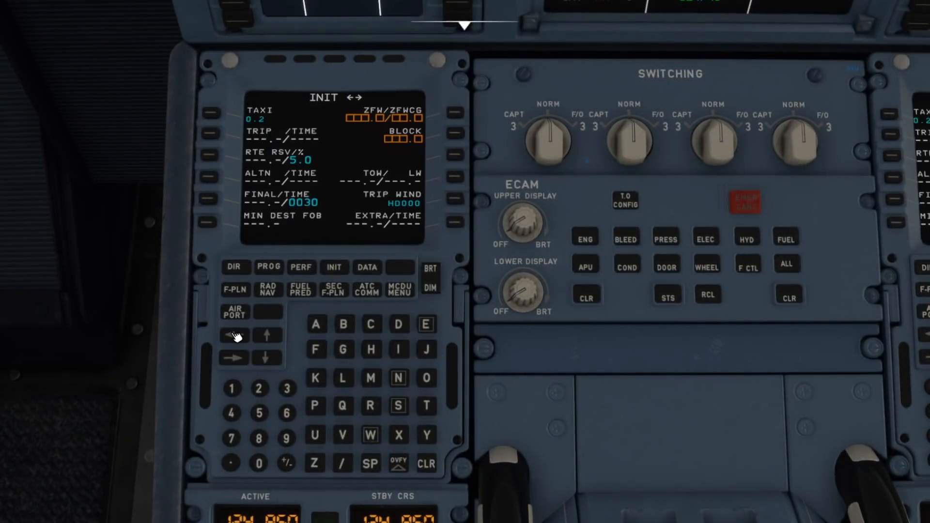
pyautogui.moveTo(562, 397)
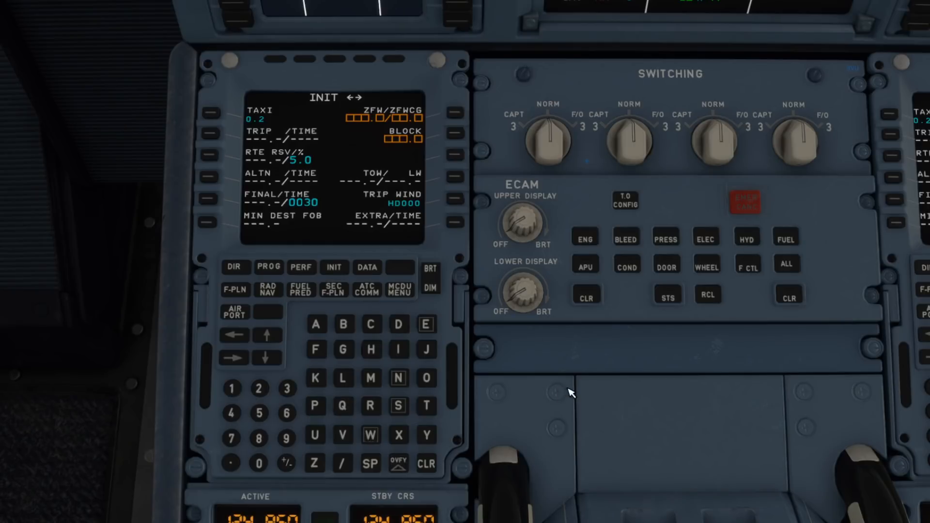
pyautogui.moveTo(155, 307)
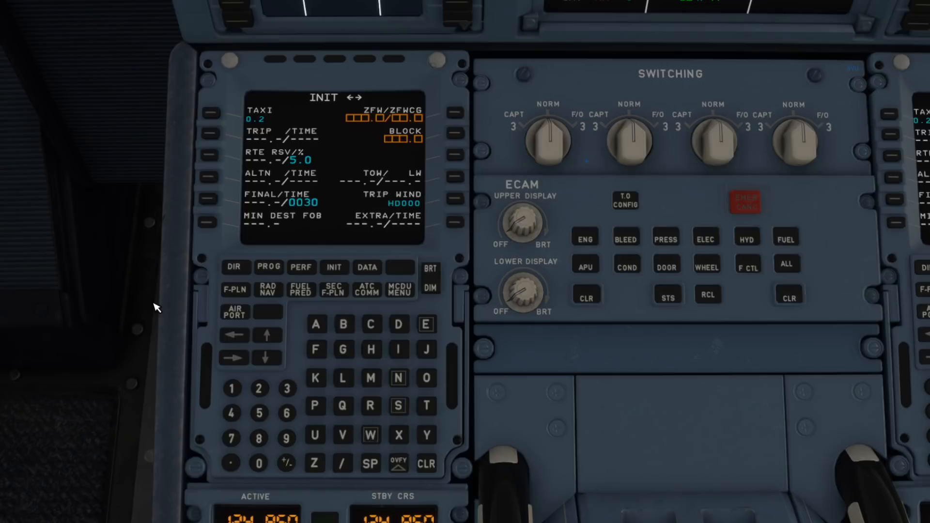
pyautogui.moveTo(253, 445)
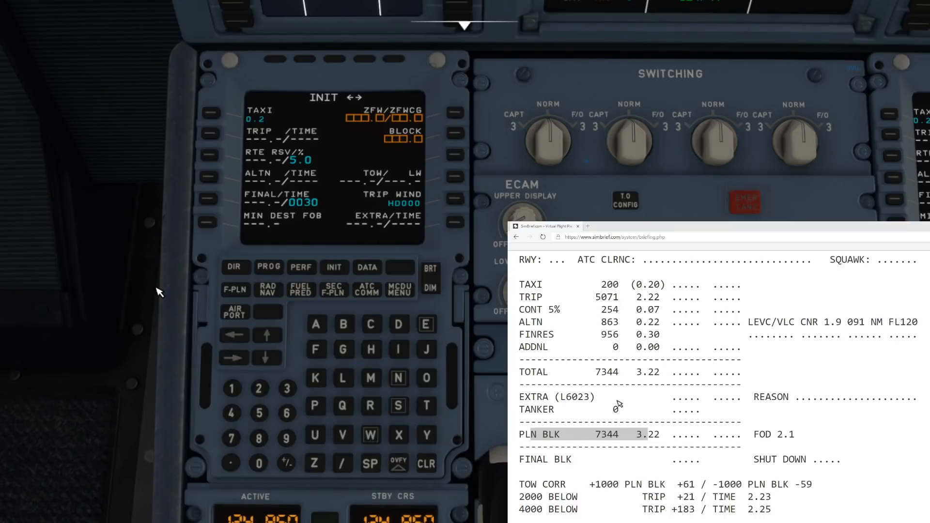
pyautogui.moveTo(420, 298)
pyautogui.write('59.3/')
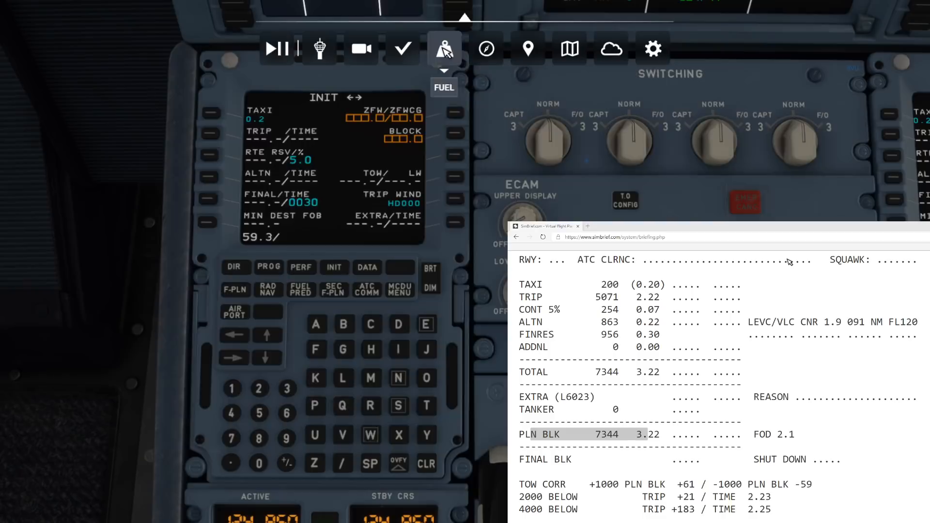
pyautogui.click(444, 48)
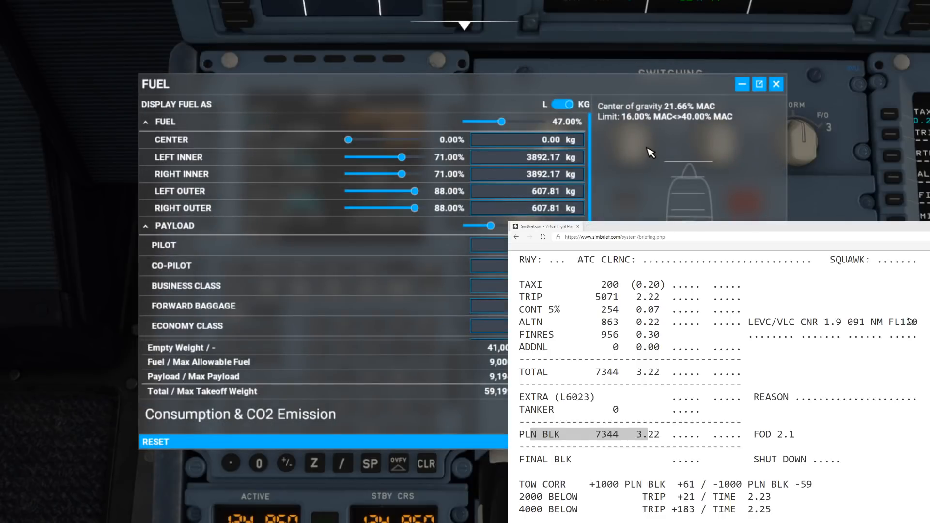
pyautogui.moveTo(647, 159)
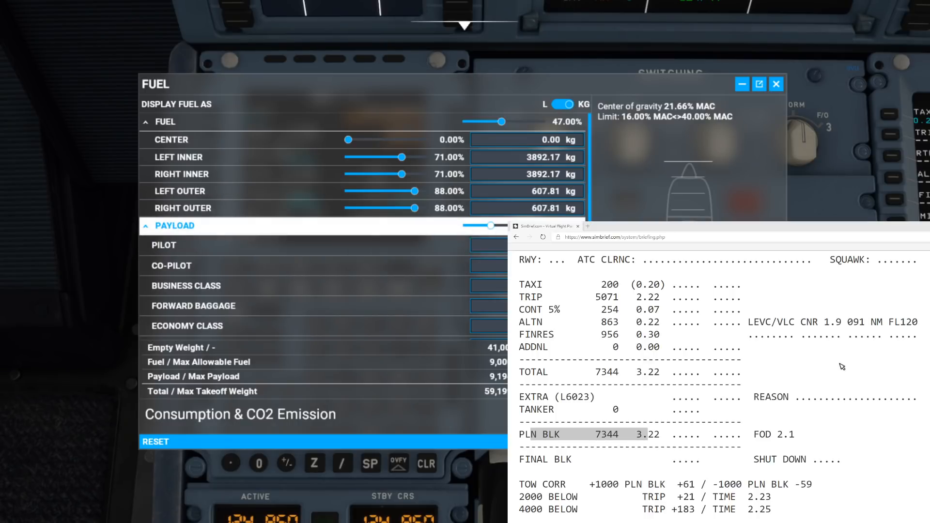
pyautogui.moveTo(840, 367)
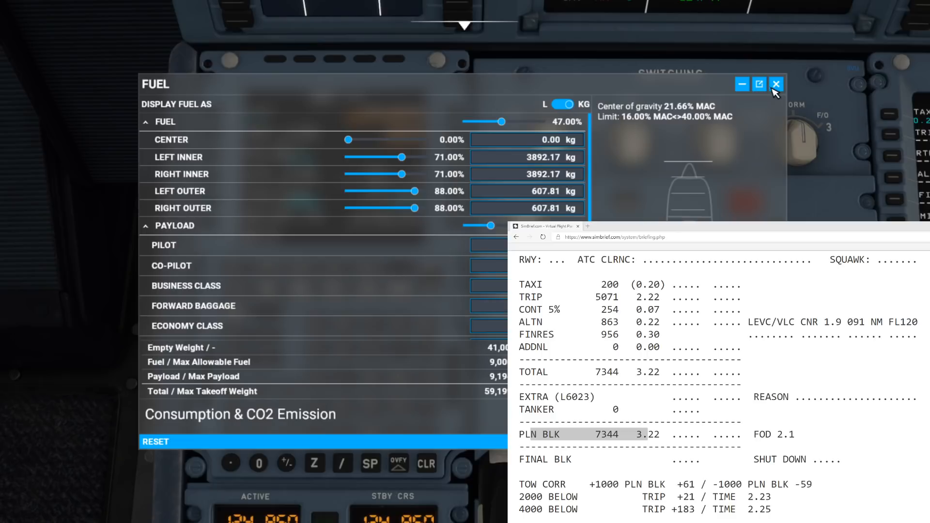
pyautogui.click(776, 83)
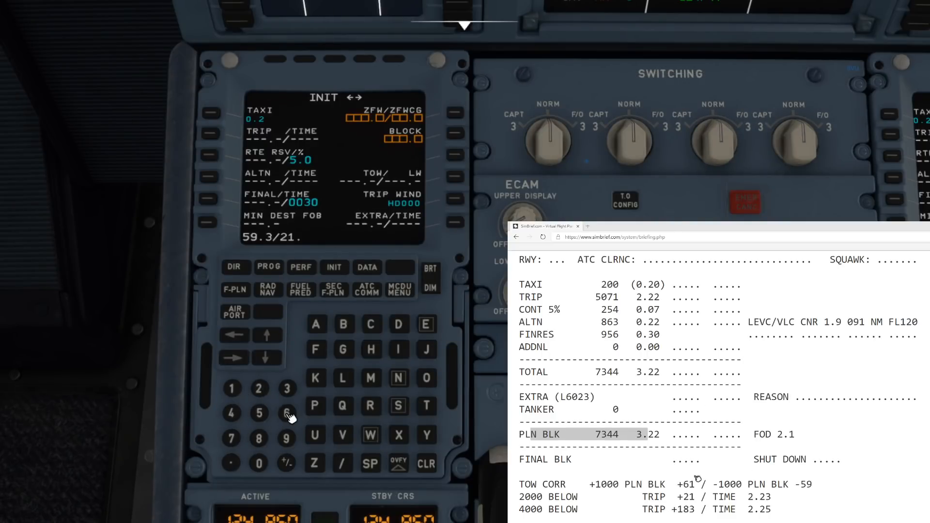
# Step: Insert ZFW/ZFWCG 59.3/21.7 on INIT B and start fuel planning
pyautogui.click(287, 413)
pyautogui.write('7')
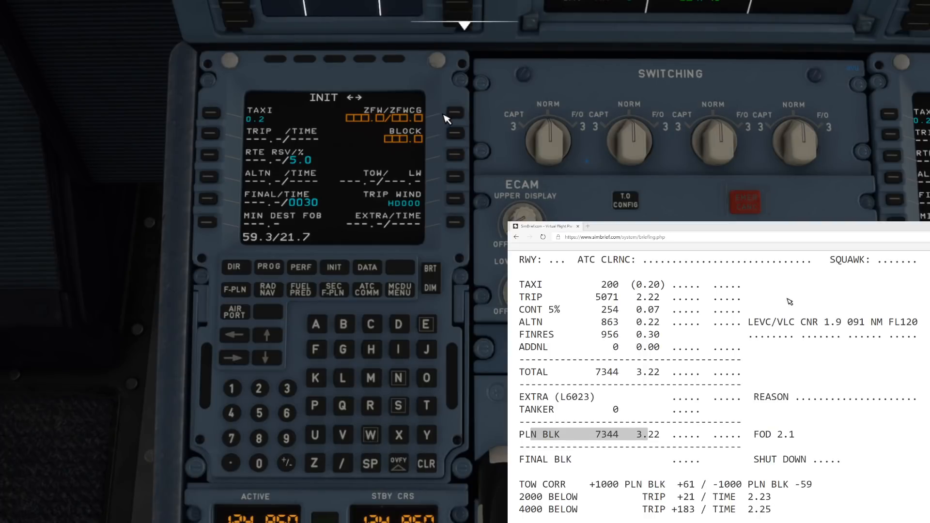
pyautogui.click(454, 116)
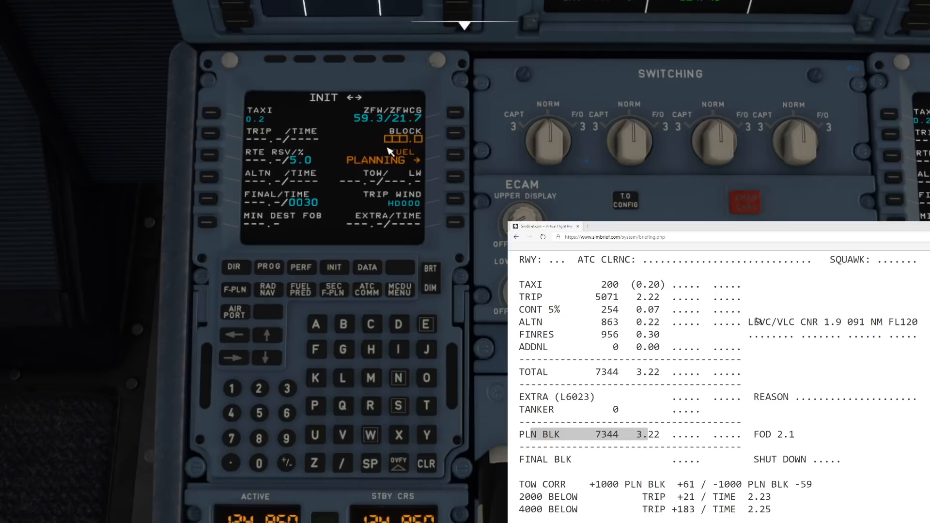
pyautogui.moveTo(750, 326)
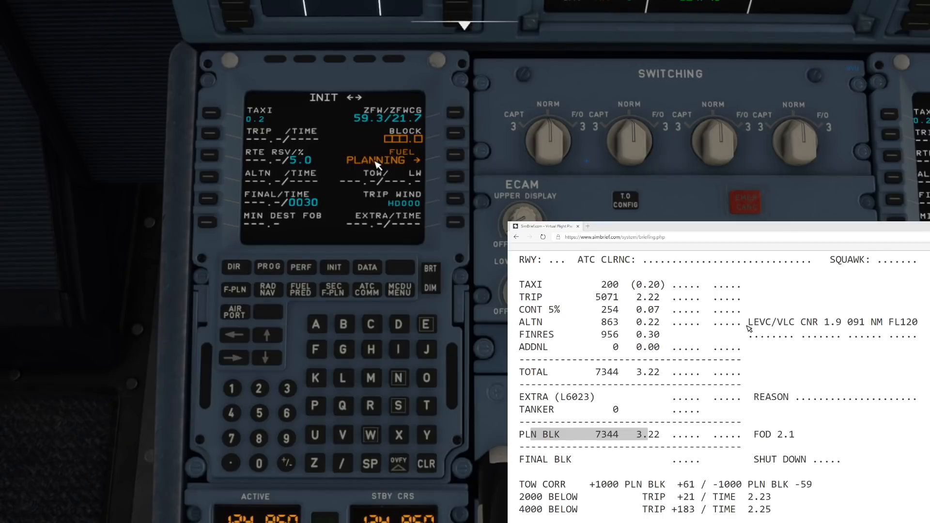
pyautogui.moveTo(457, 159)
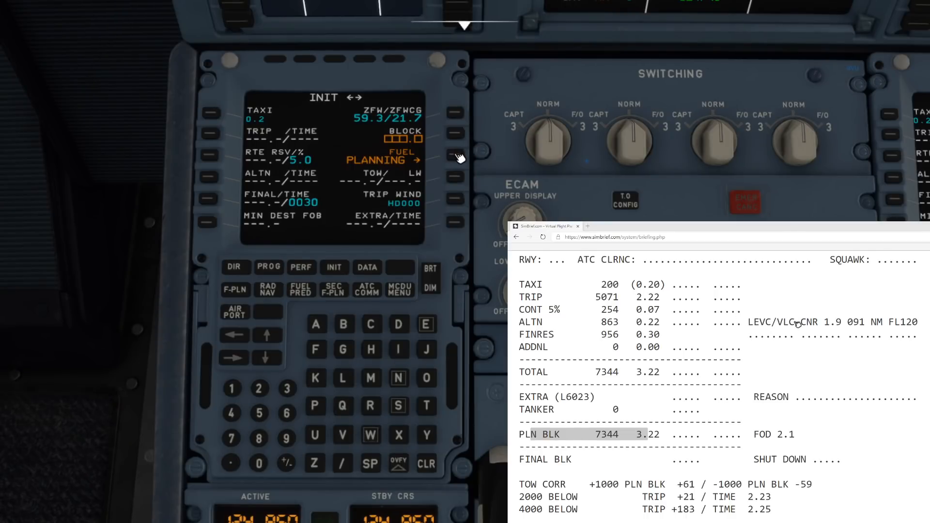
pyautogui.click(454, 156)
pyautogui.write('8.9')
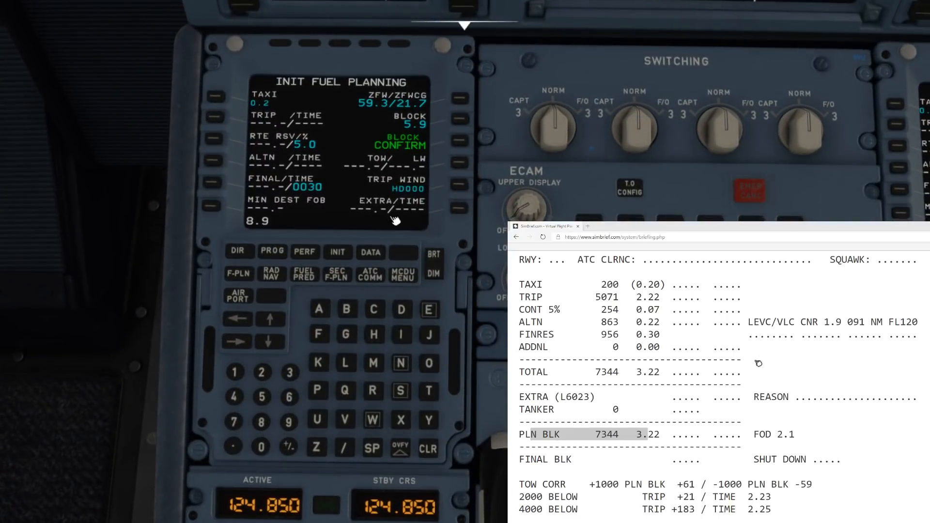
# Step: Insert 8.9 as block fuel on INIT B and clear the stray scratchpad entry
pyautogui.click(457, 123)
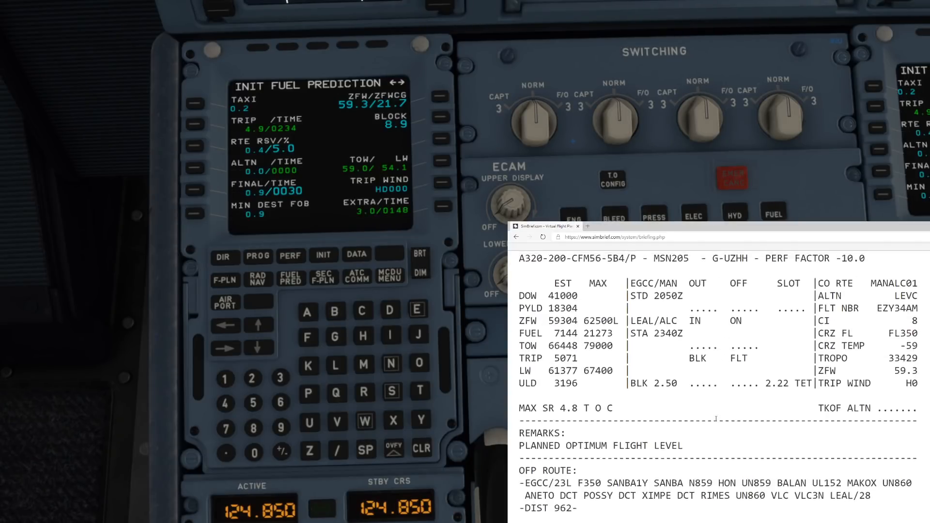
pyautogui.scroll(3)
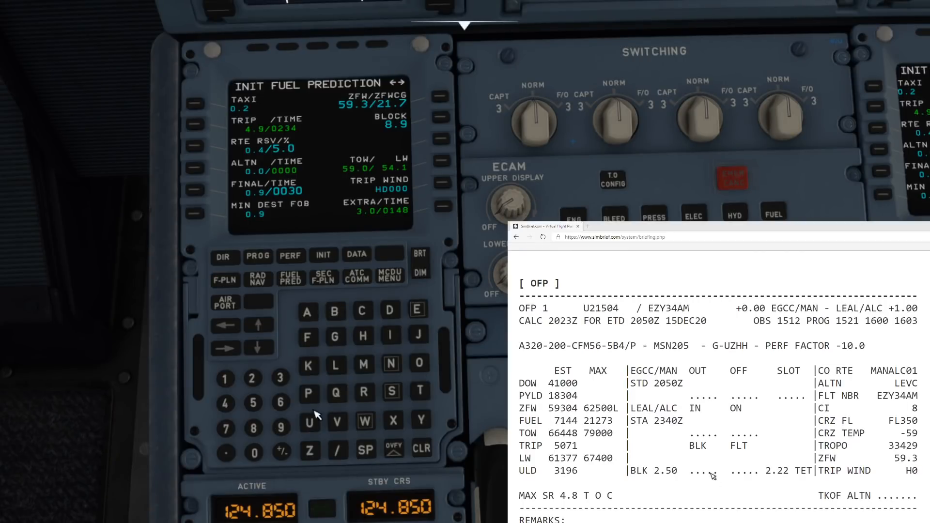
pyautogui.click(363, 336)
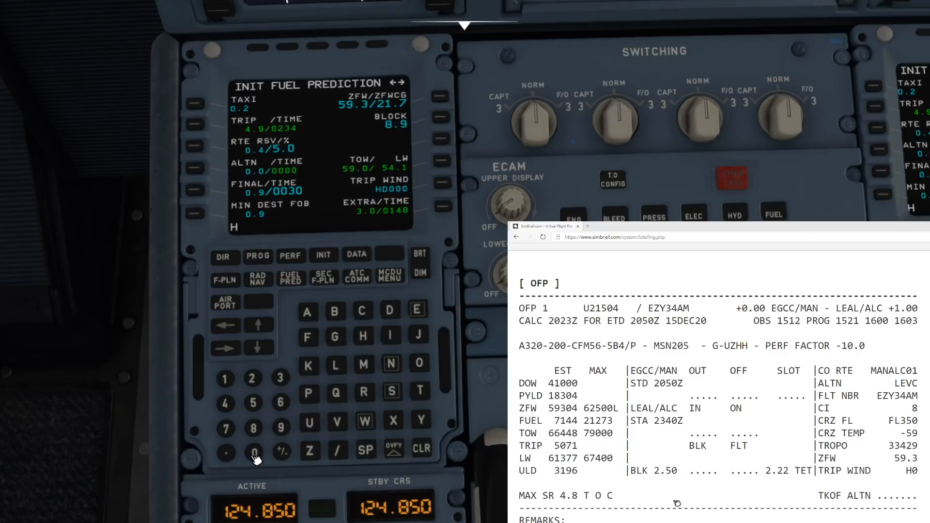
pyautogui.moveTo(872, 439)
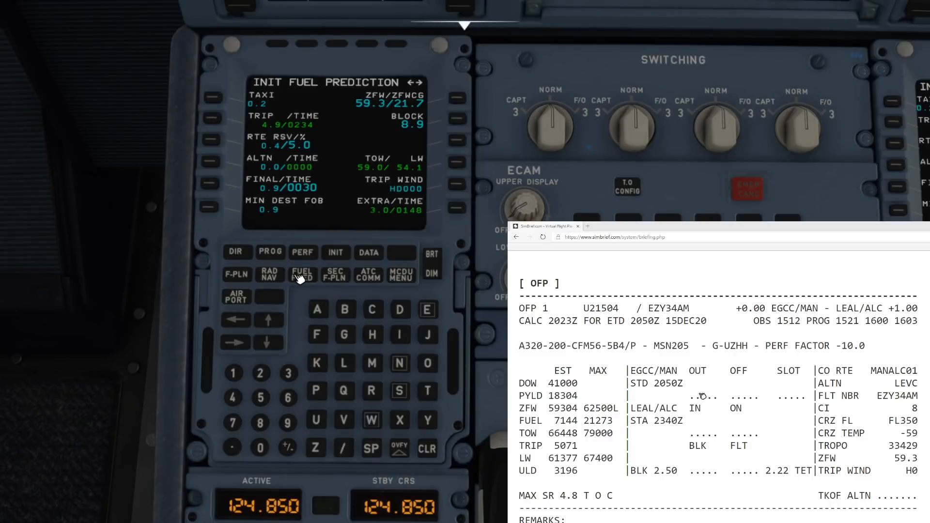
# Step: View the fuel prediction page (EFOB 3.9 at LEAL), then return to MCDU MENU
pyautogui.click(301, 275)
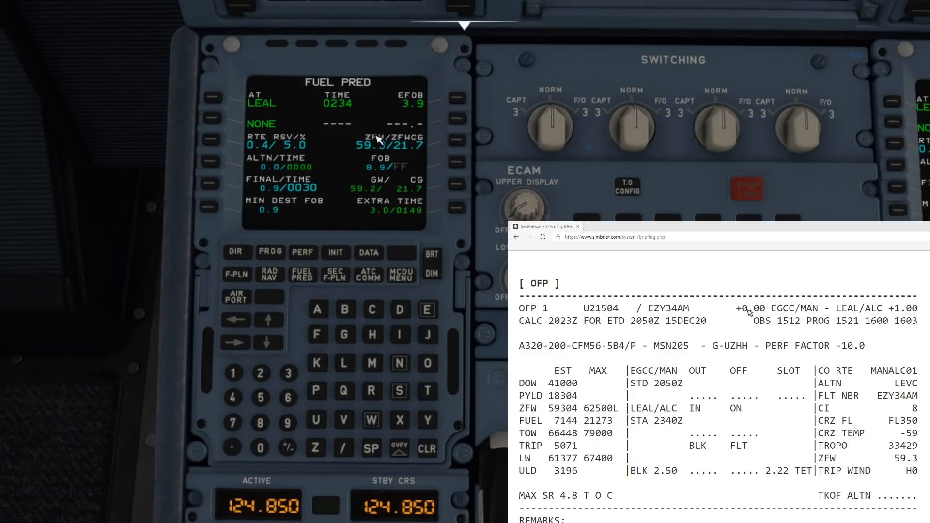
pyautogui.moveTo(902, 462)
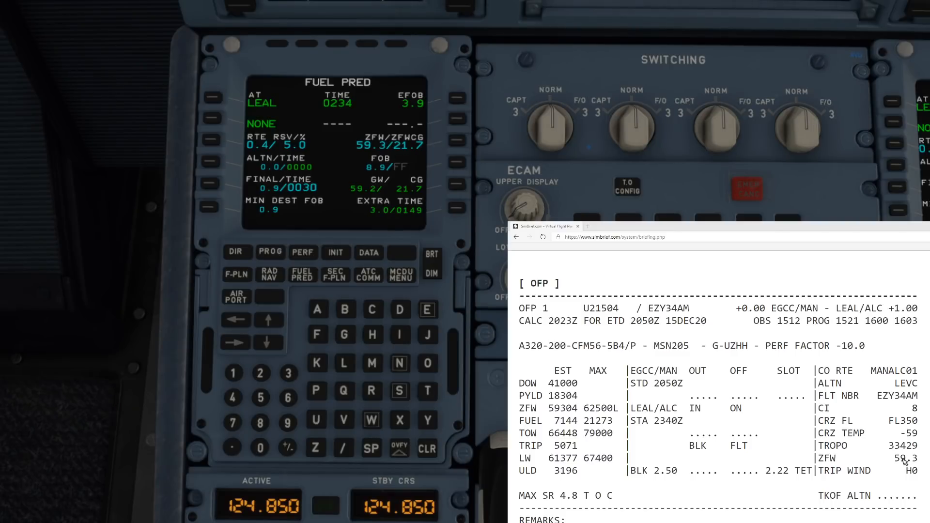
pyautogui.click(401, 275)
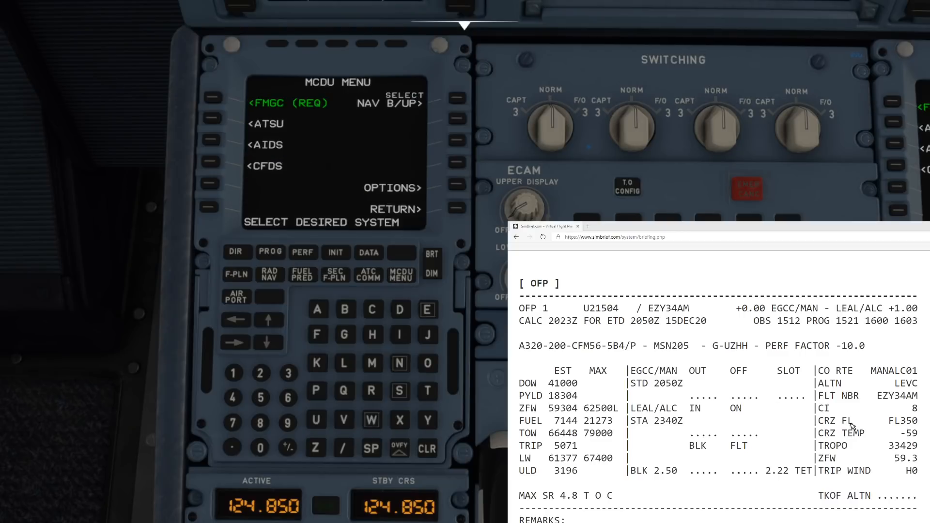